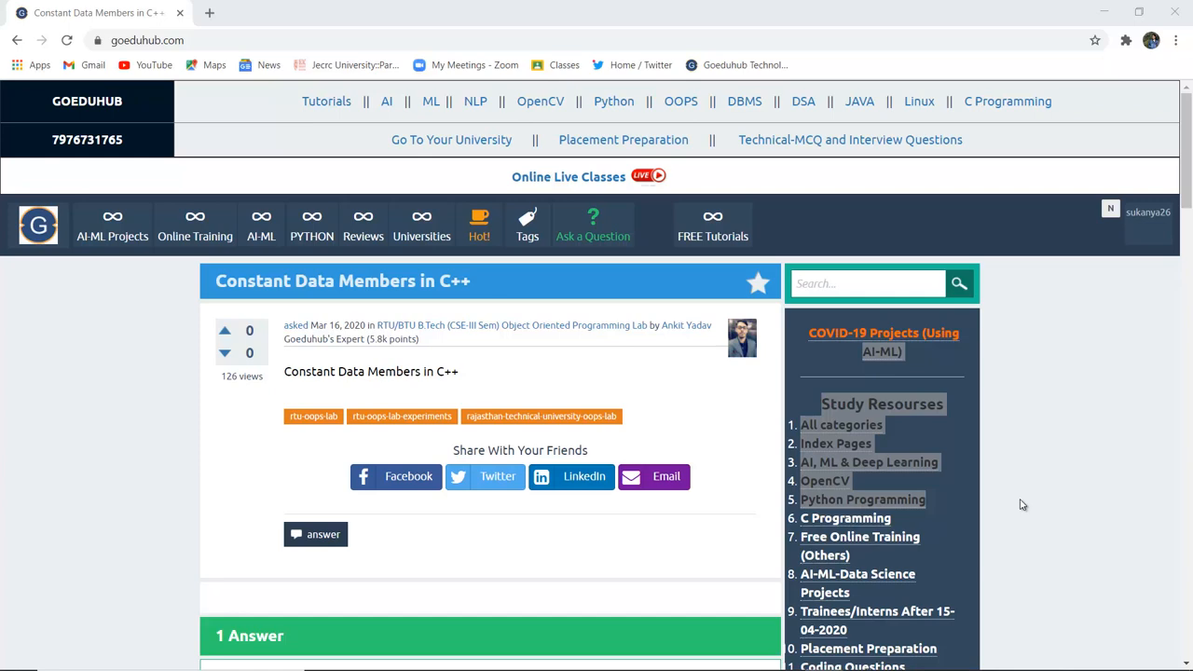
Scroll to the Constant Data Members definition and highlight the words 'object' and 'const'.
{"action": "scroll", "scroll_direction": "down", "scroll_amount": 3}
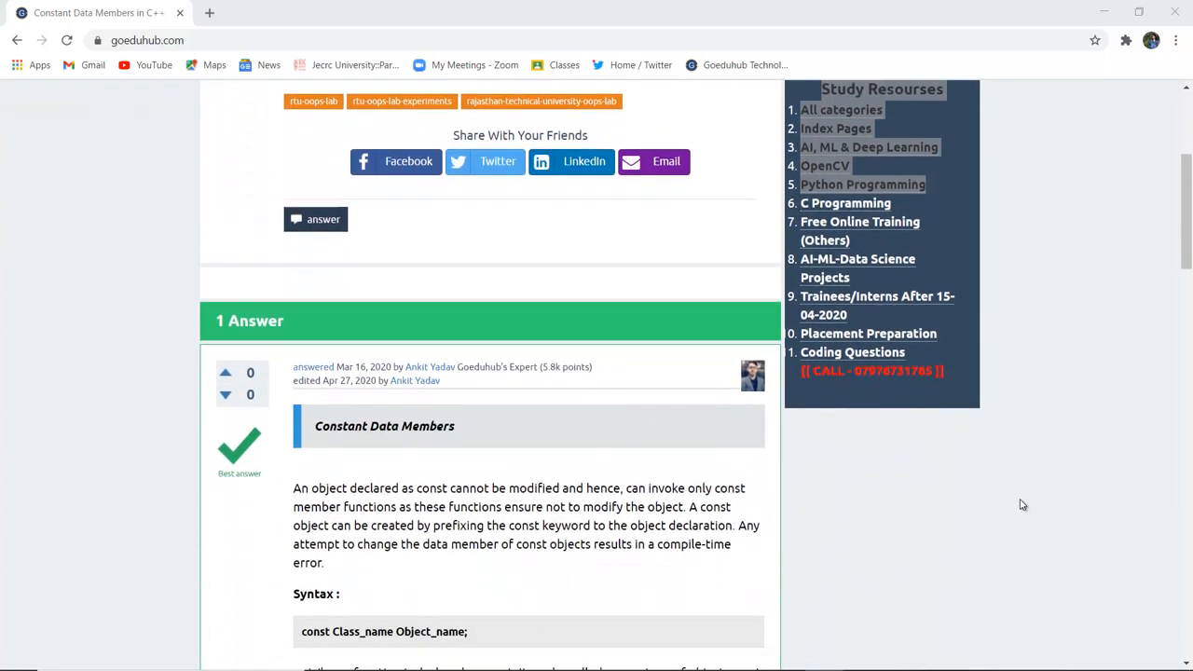
{"action": "scroll", "scroll_direction": "down", "scroll_amount": 3}
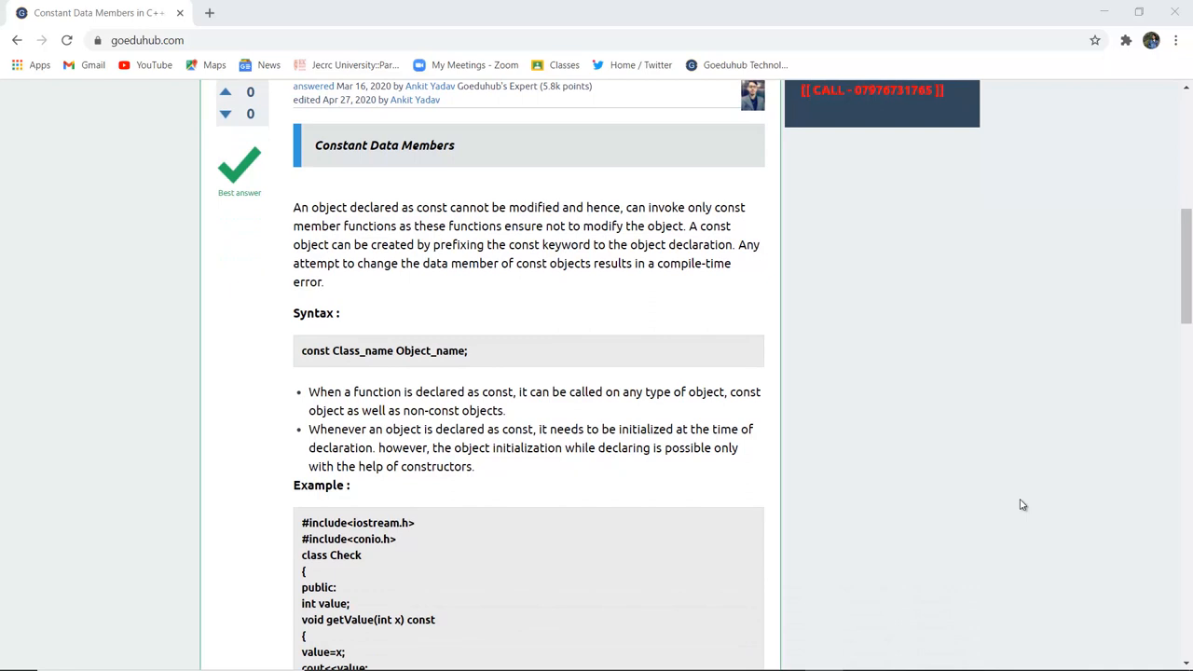
{"action": "scroll", "scroll_direction": "down", "scroll_amount": 3}
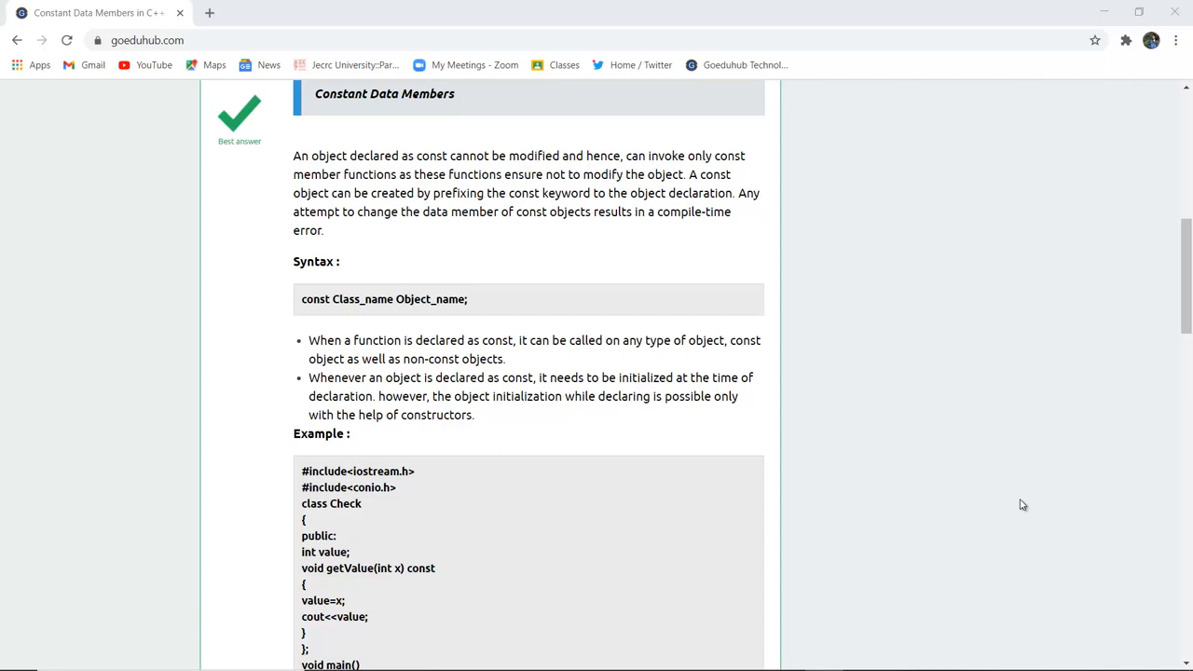
{"action": "mouse_move", "coordinate": [678, 187]}
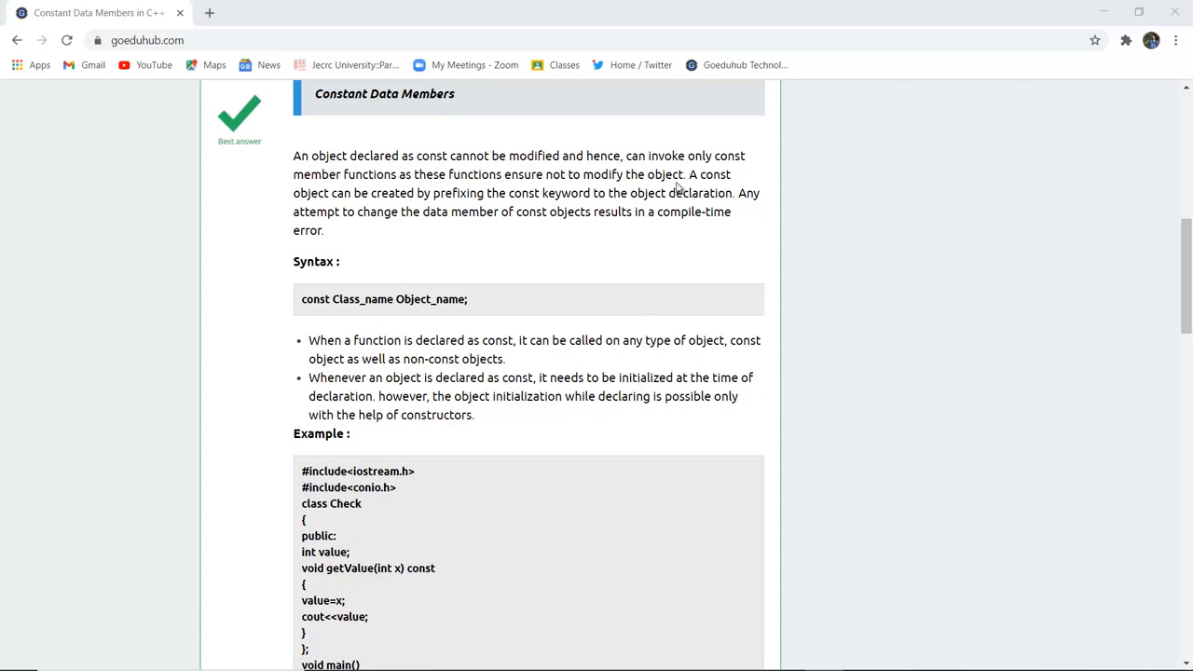
{"action": "double_click", "coordinate": [669, 175]}
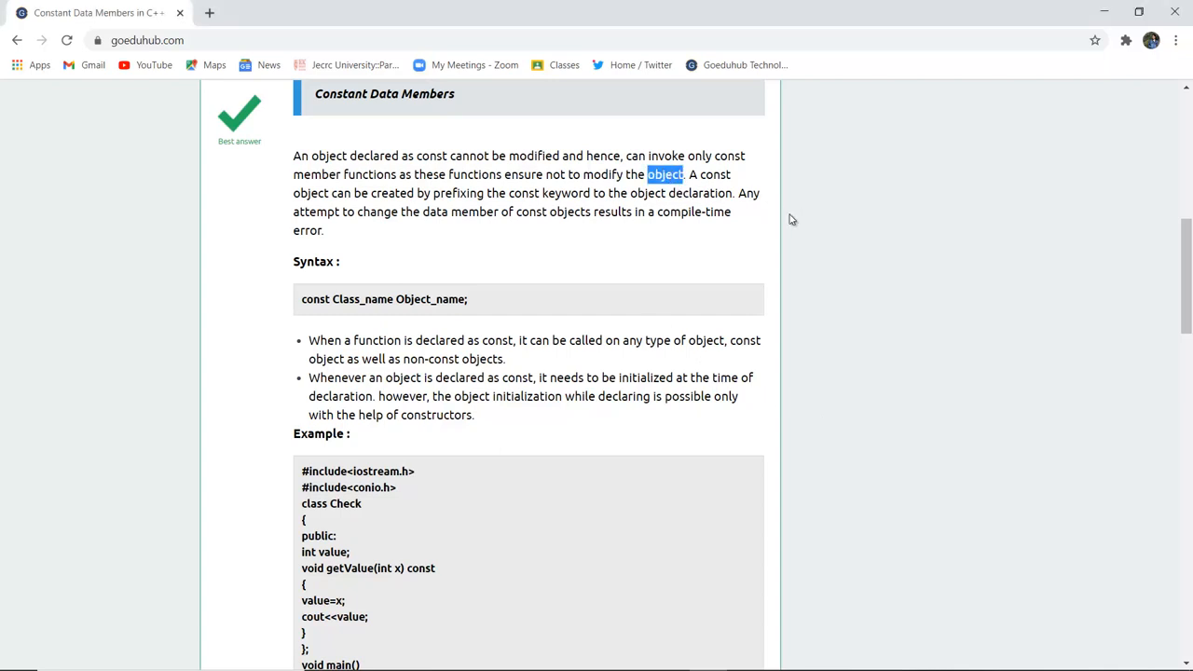
{"action": "mouse_move", "coordinate": [451, 207]}
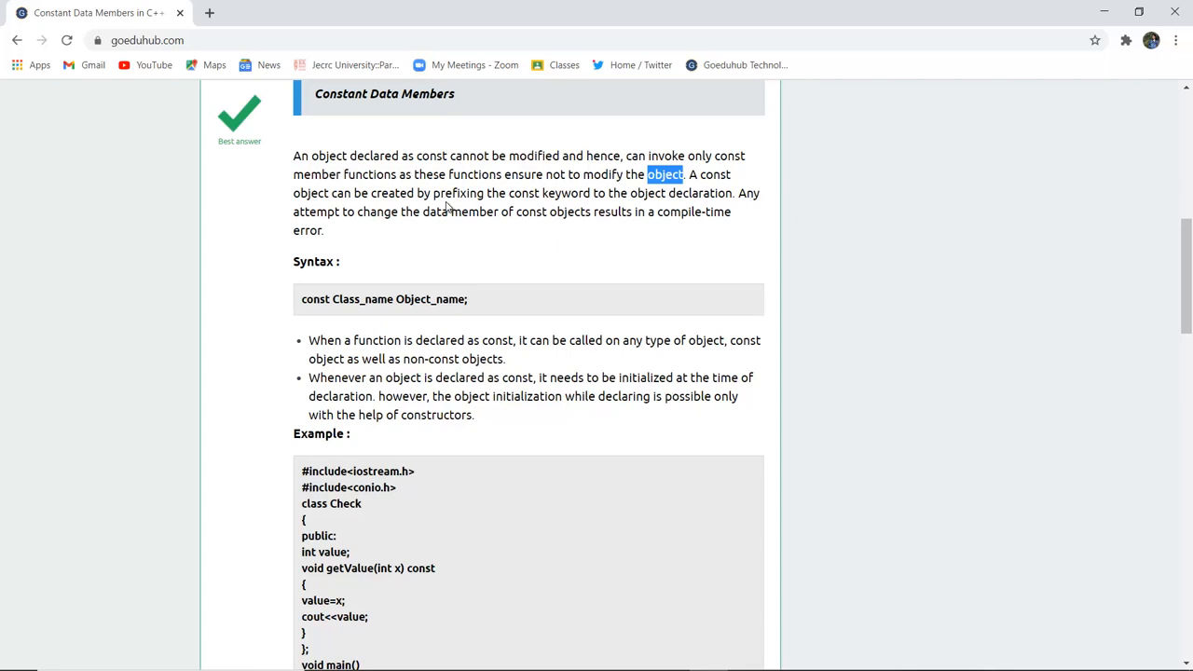
{"action": "double_click", "coordinate": [523, 192]}
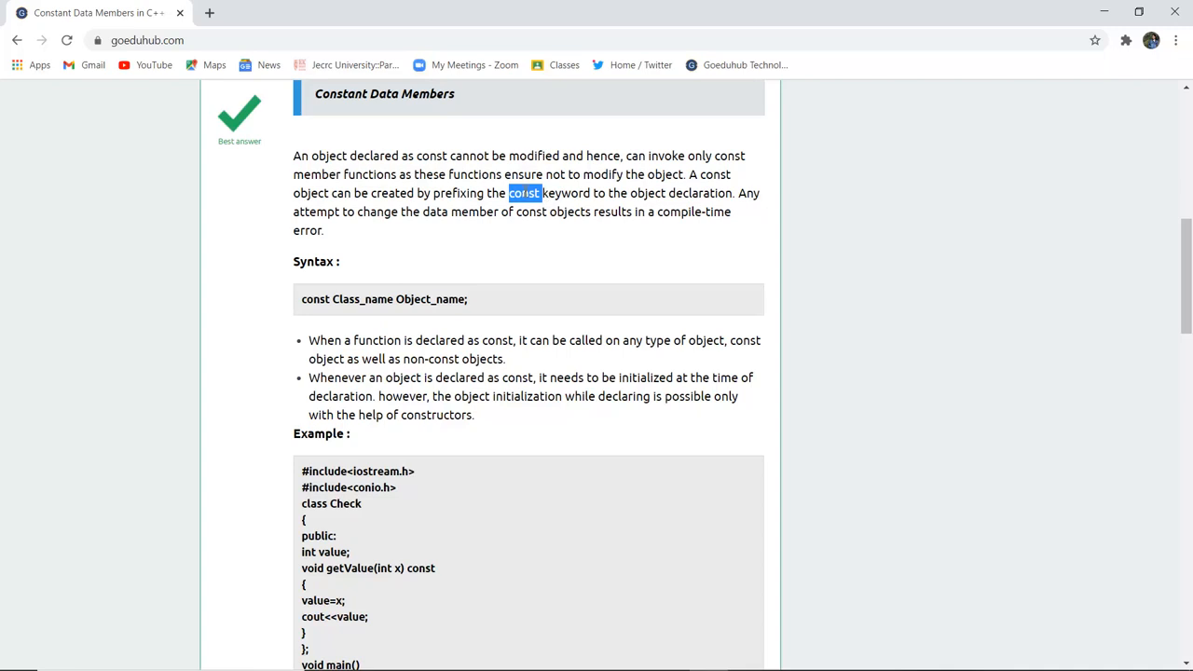
{"action": "mouse_move", "coordinate": [678, 183]}
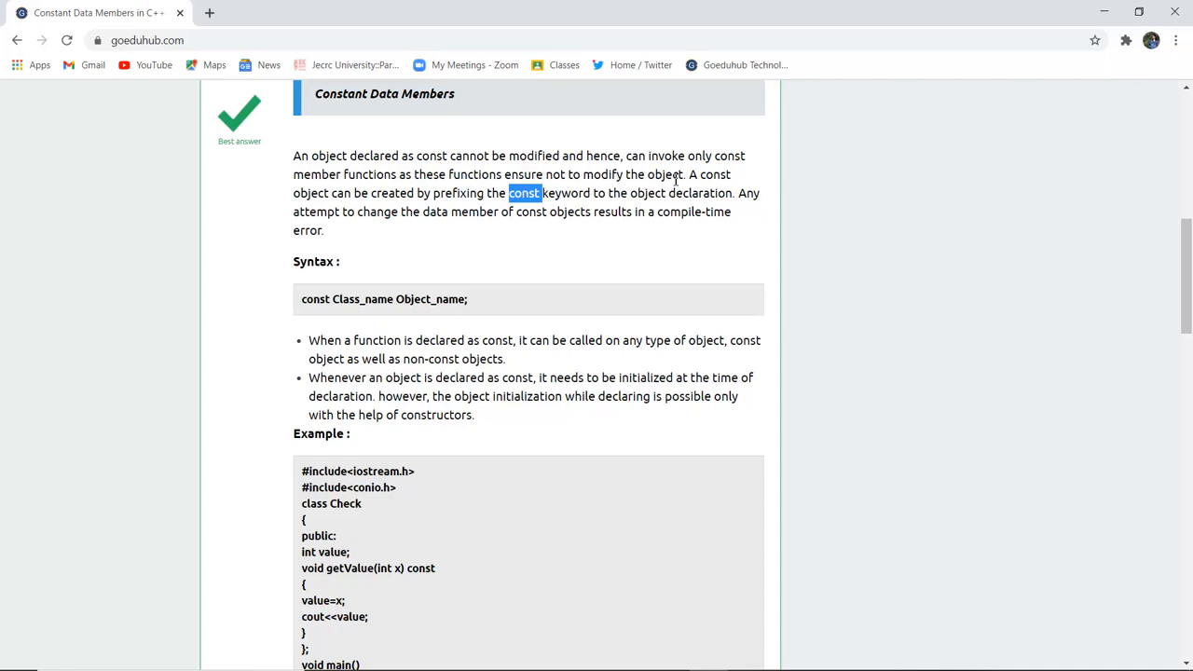
{"action": "mouse_move", "coordinate": [391, 201]}
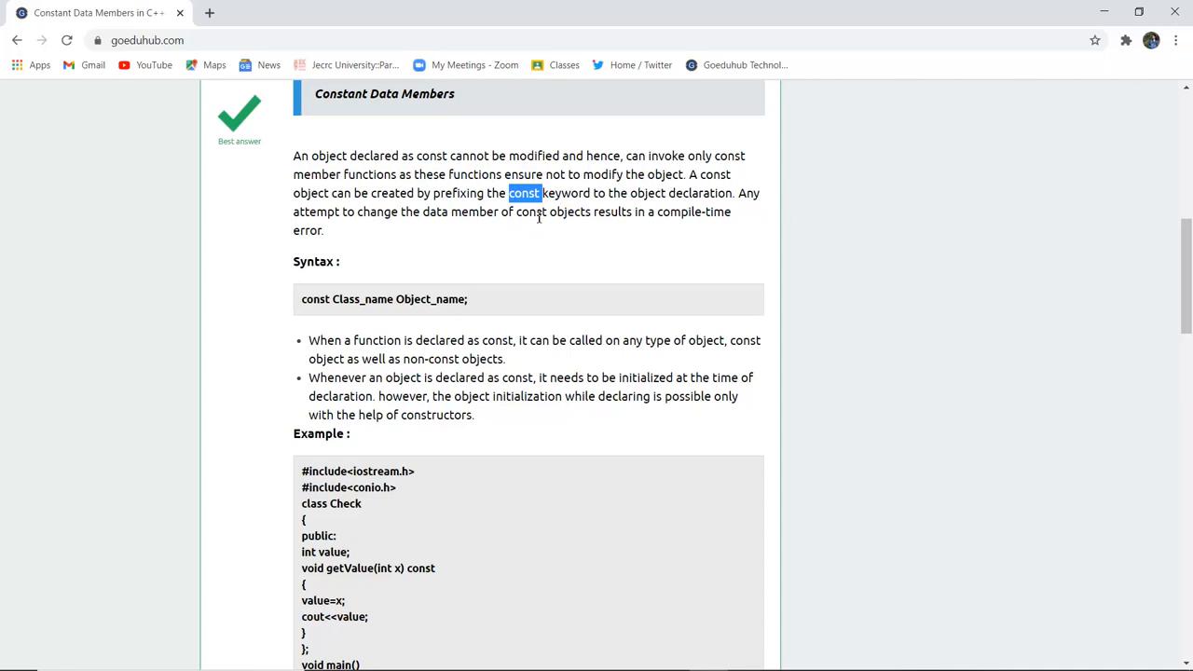
Reach the const-object bullet points and highlight 'const' in the first bullet.
{"action": "scroll", "scroll_direction": "down", "scroll_amount": 3}
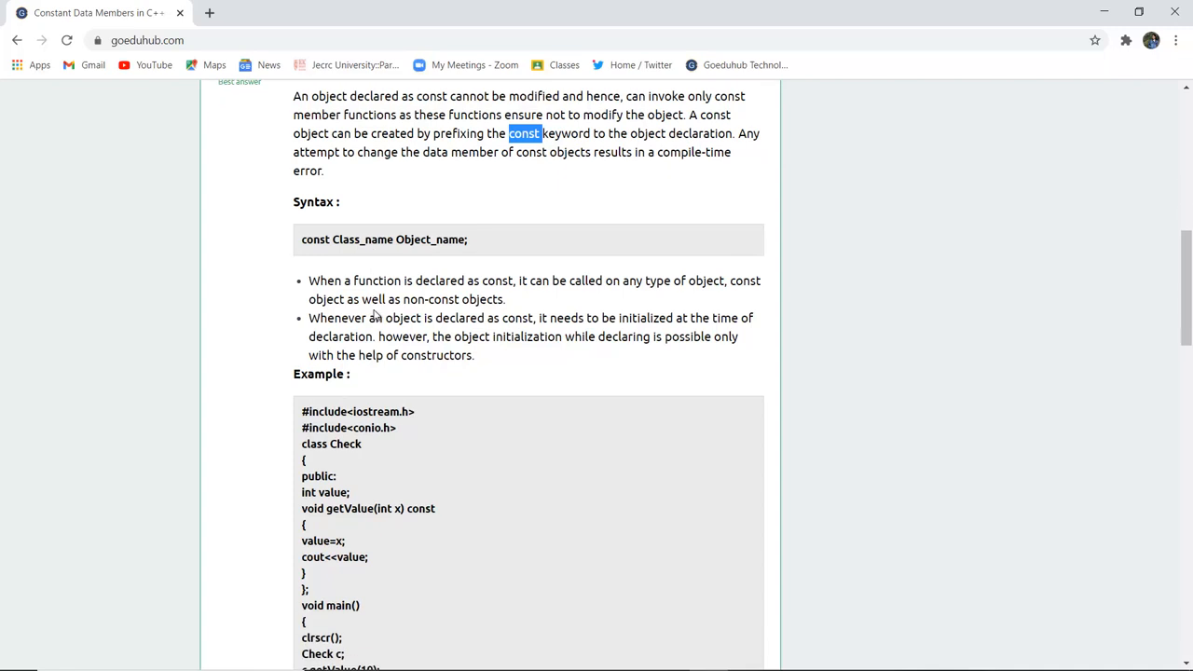
{"action": "scroll", "scroll_direction": "down", "scroll_amount": 3}
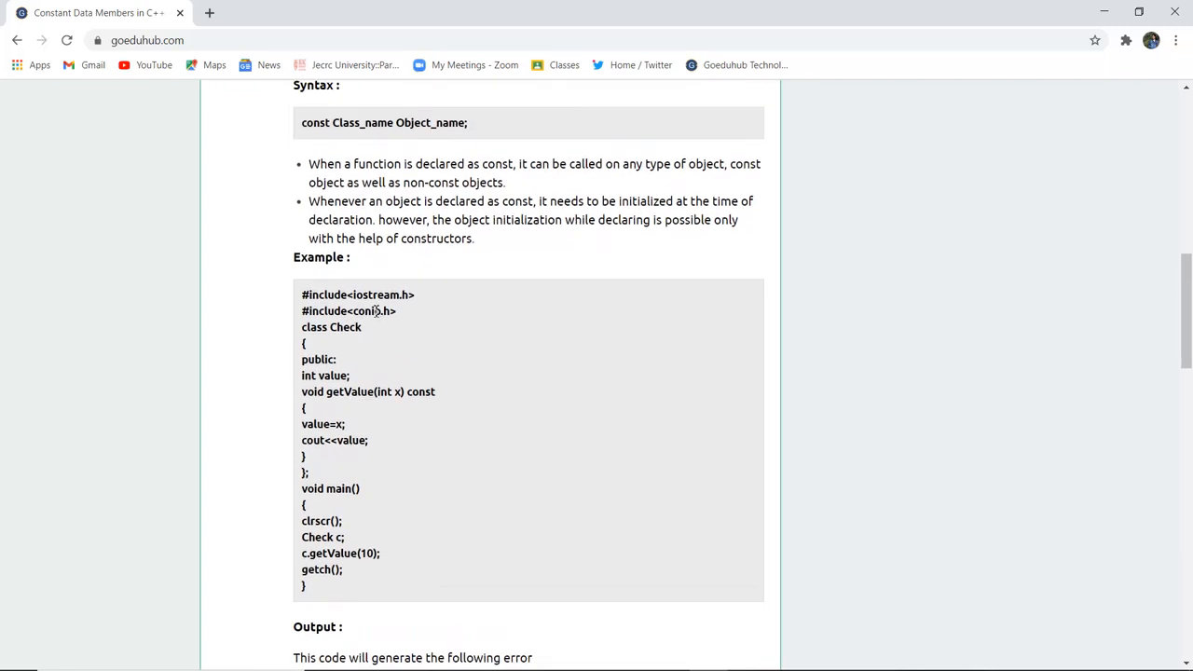
{"action": "double_click", "coordinate": [315, 123]}
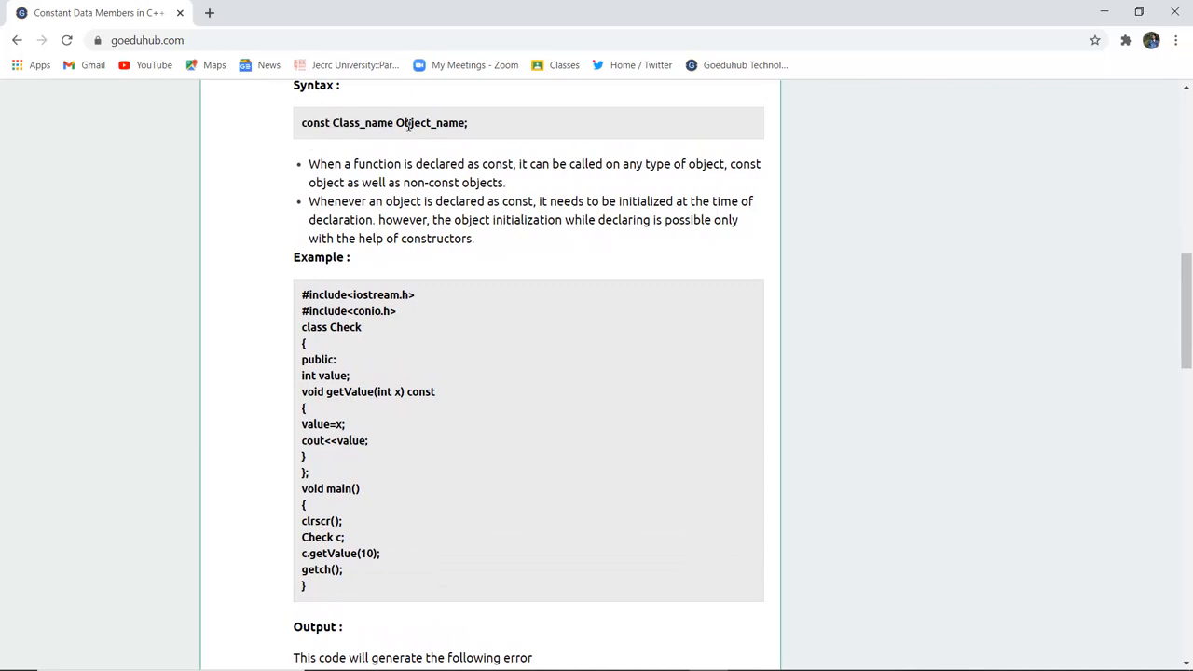
{"action": "double_click", "coordinate": [432, 123]}
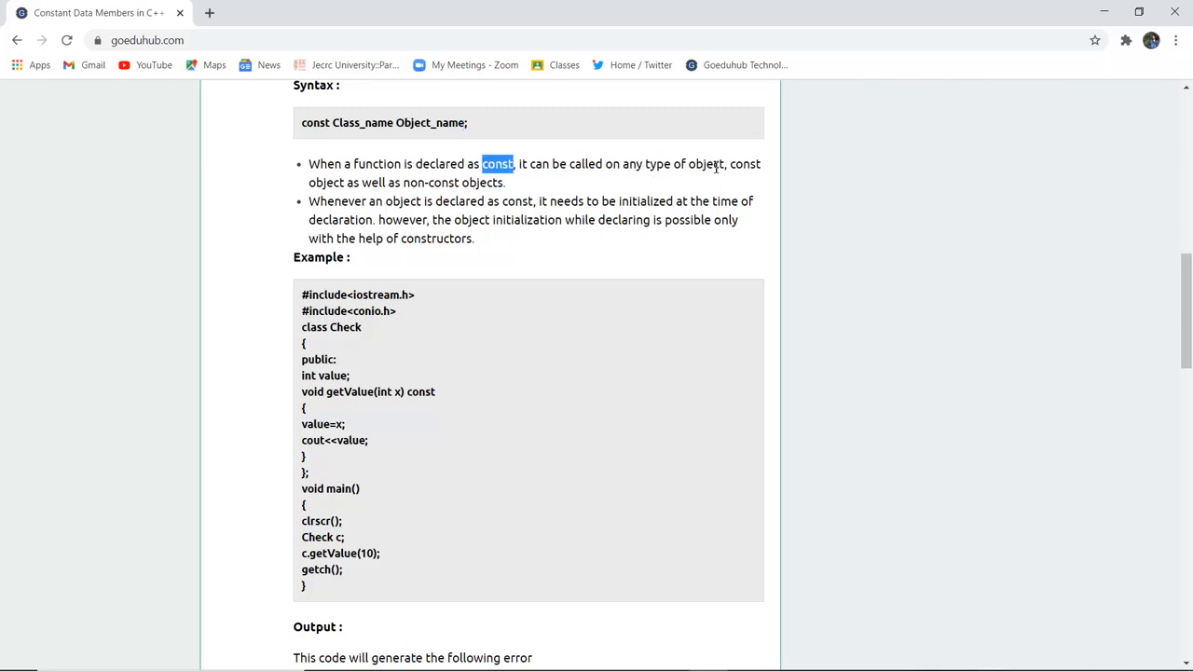
{"action": "mouse_move", "coordinate": [434, 198]}
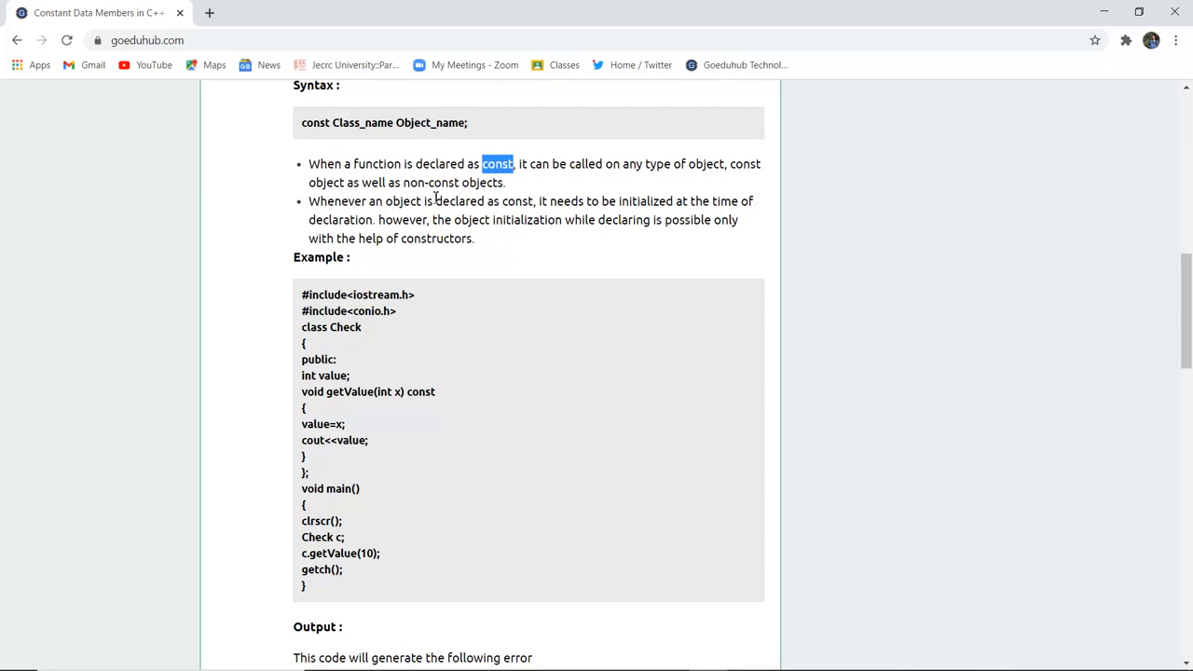
{"action": "mouse_move", "coordinate": [309, 210]}
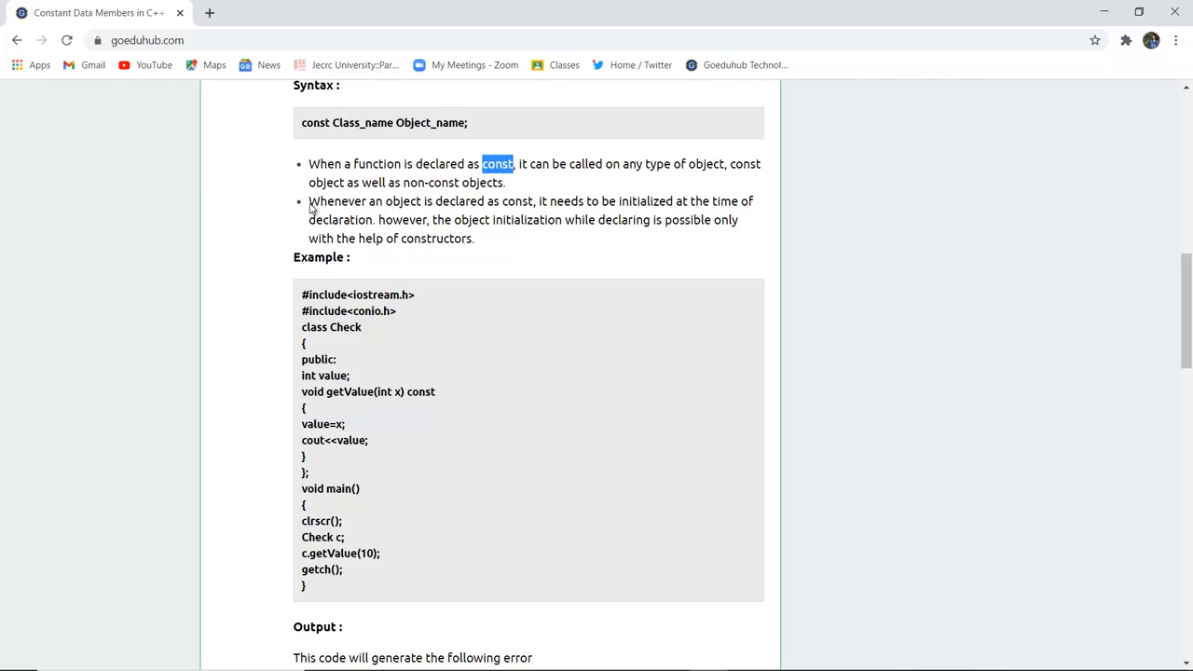
Reveal the example program and its 'Cannot modify const object' output.
{"action": "scroll", "scroll_direction": "down", "scroll_amount": 3}
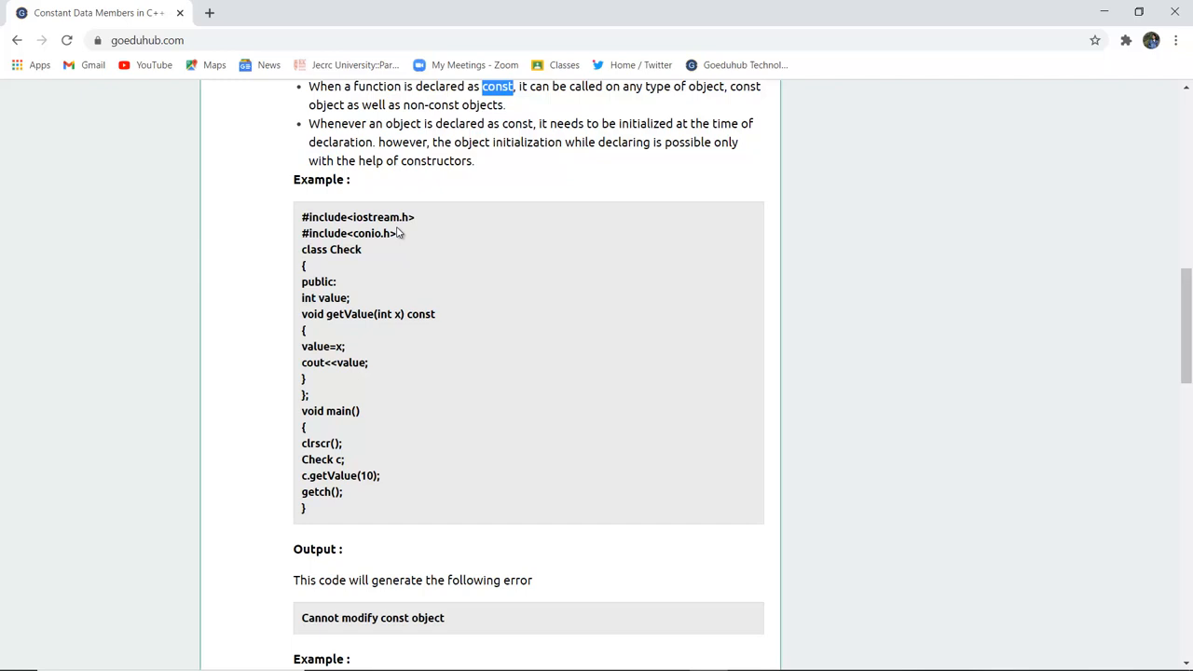
{"action": "scroll", "scroll_direction": "down", "scroll_amount": 3}
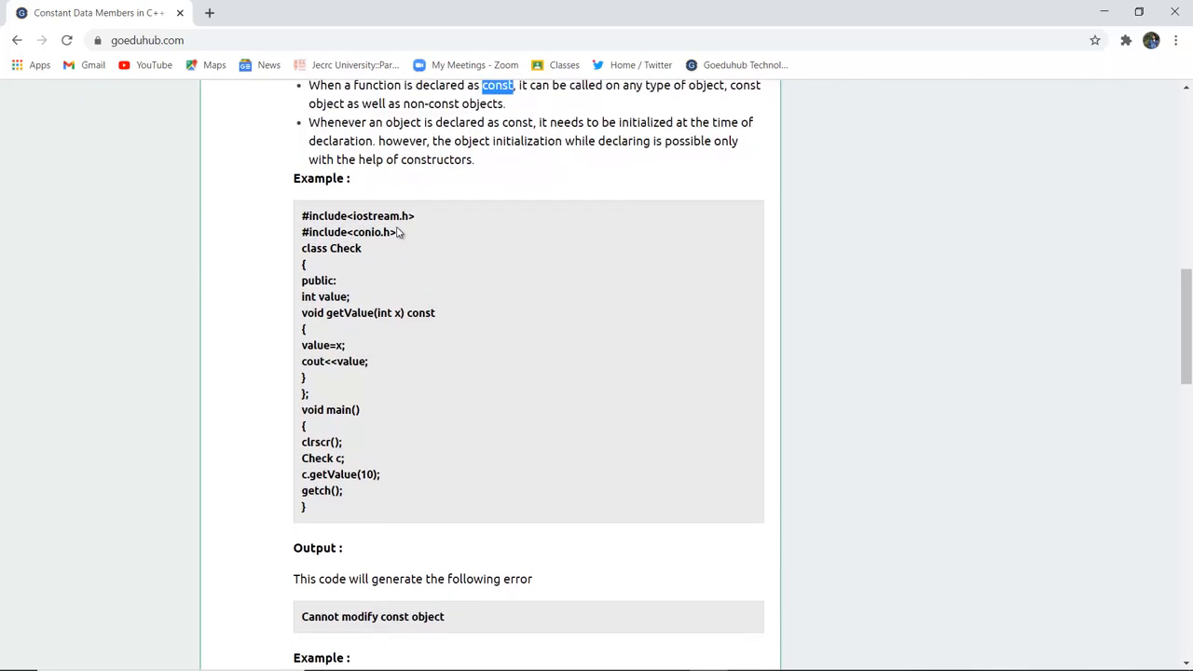
{"action": "scroll", "scroll_direction": "up", "scroll_amount": 3}
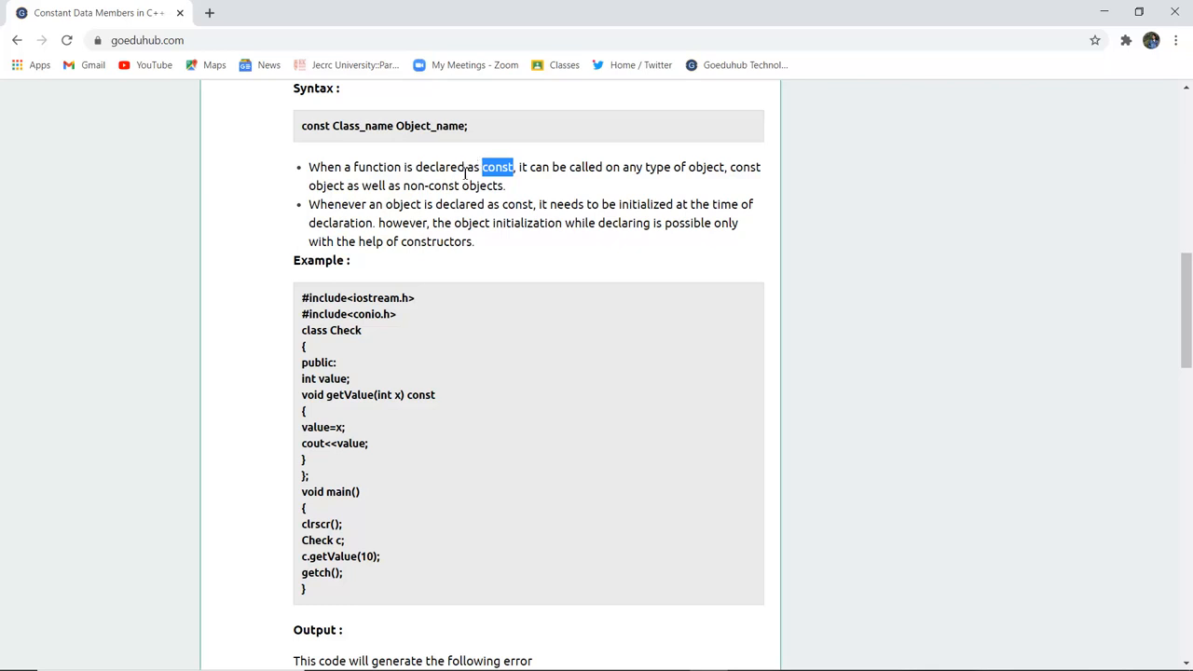
{"action": "mouse_move", "coordinate": [410, 209]}
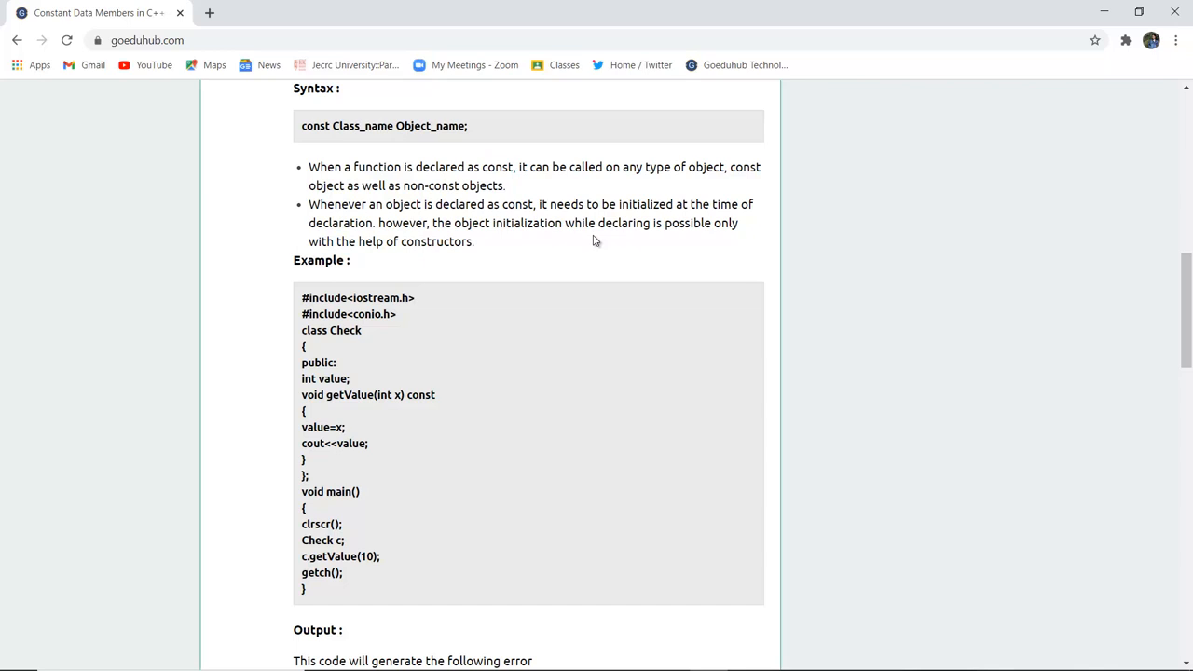
{"action": "mouse_move", "coordinate": [552, 251]}
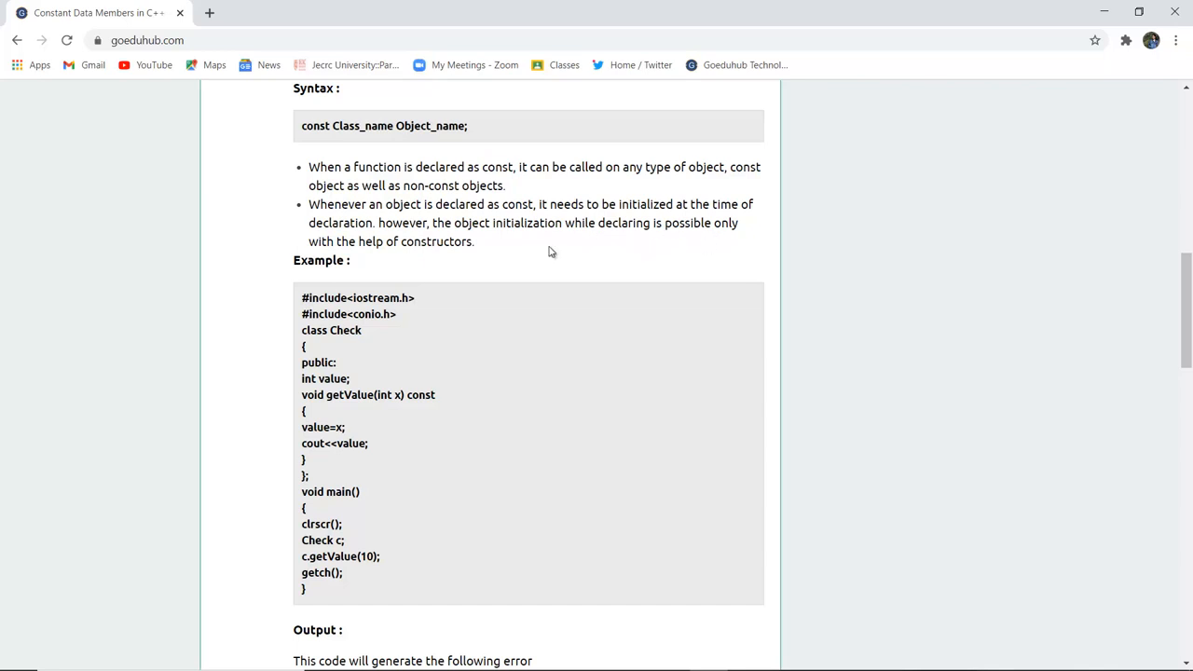
{"action": "mouse_move", "coordinate": [380, 265]}
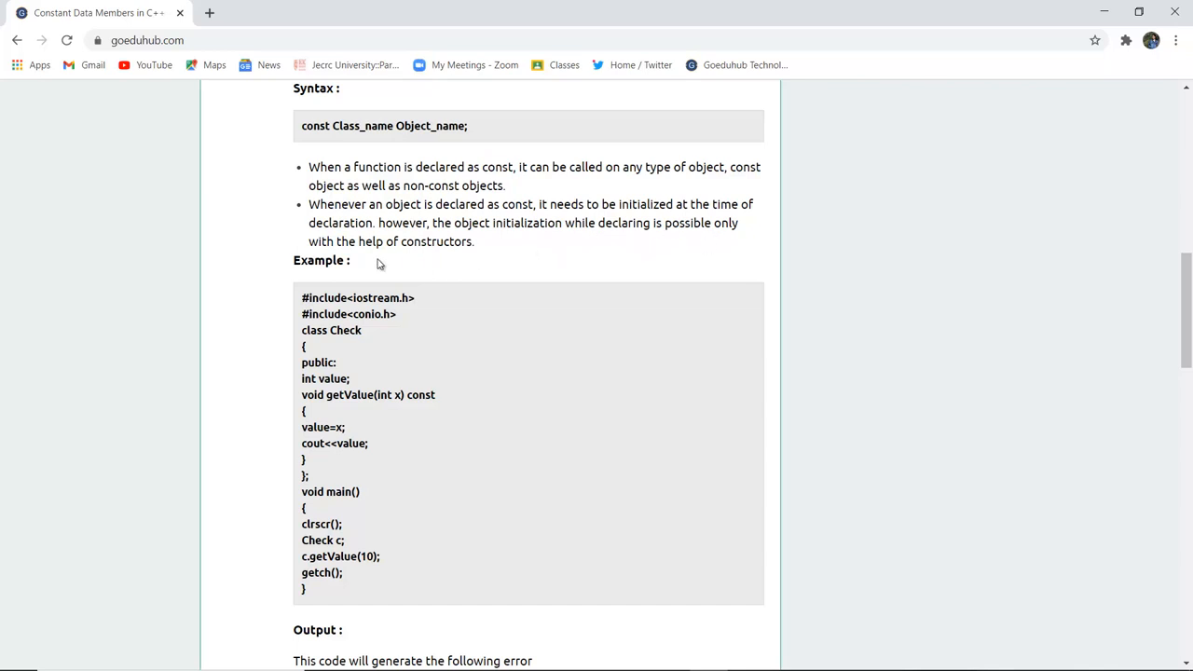
{"action": "scroll", "scroll_direction": "down", "scroll_amount": 3}
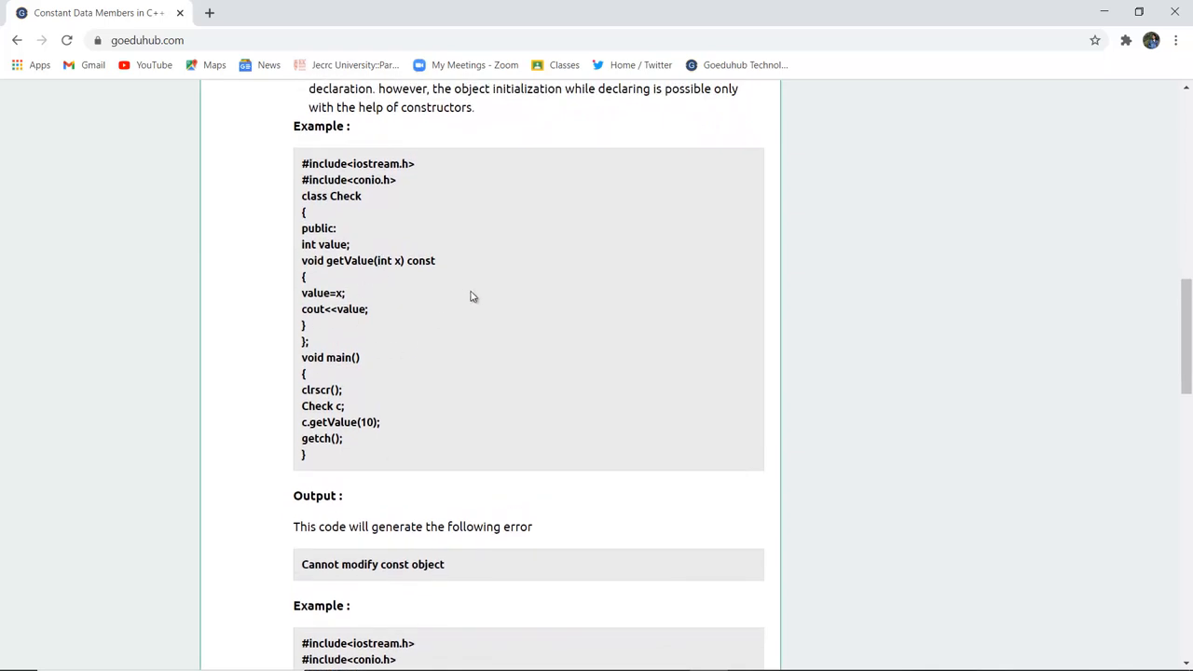
{"action": "mouse_move", "coordinate": [399, 402]}
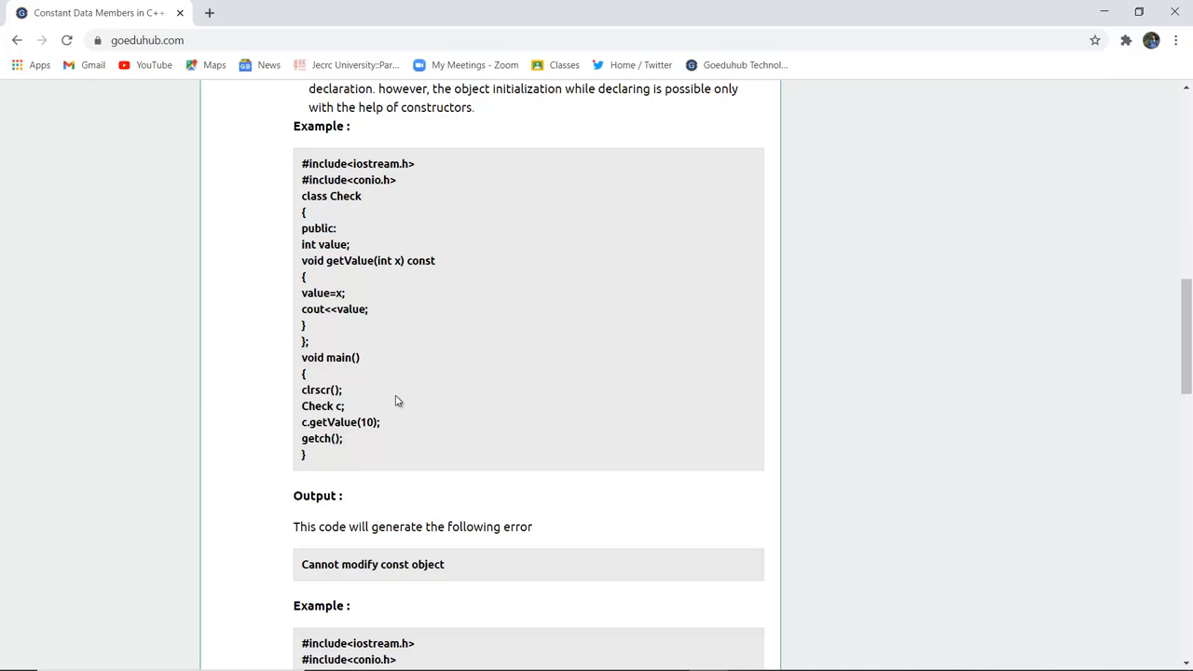
{"action": "mouse_move", "coordinate": [321, 574]}
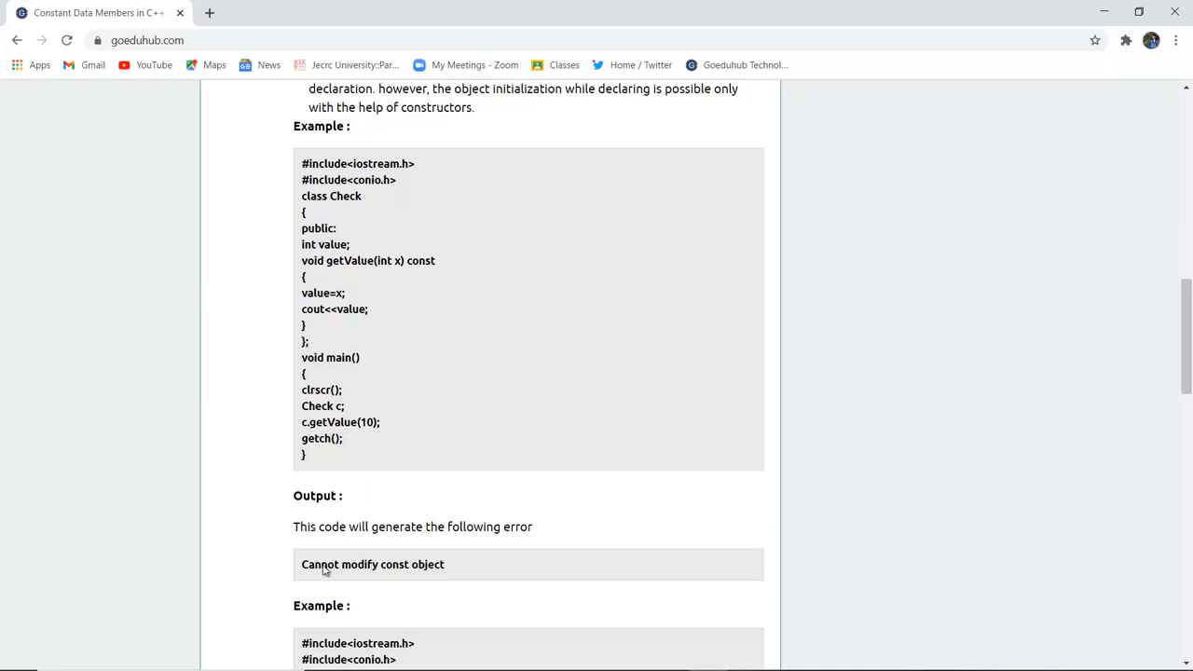
{"action": "mouse_move", "coordinate": [350, 563]}
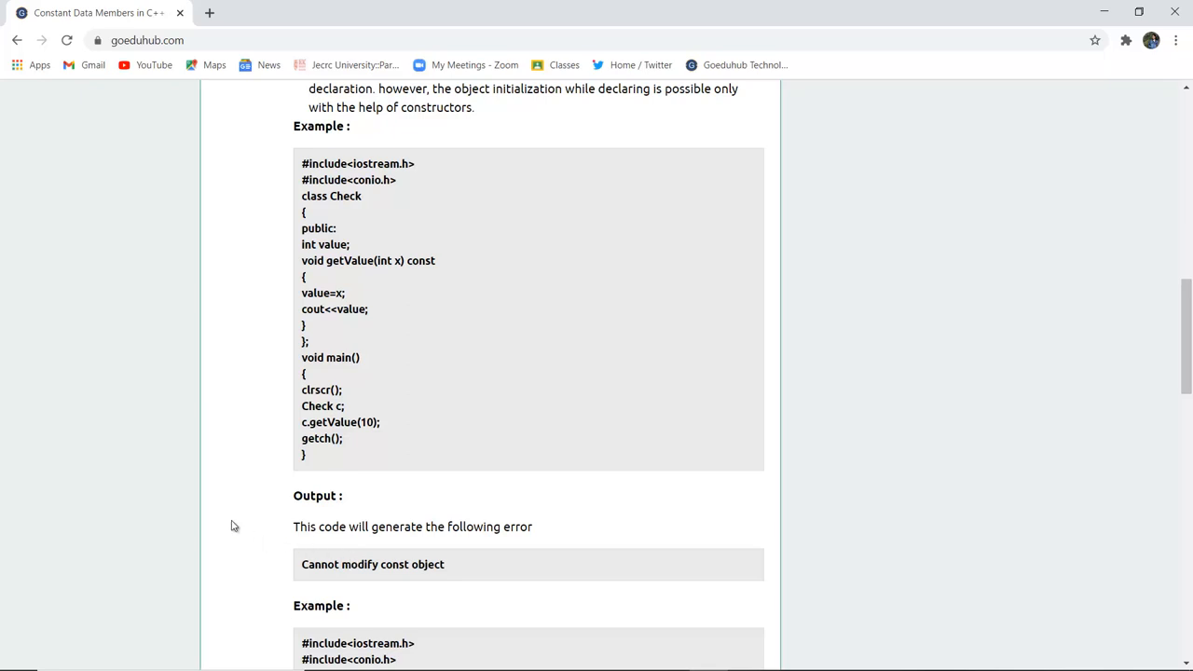
{"action": "mouse_move", "coordinate": [276, 447]}
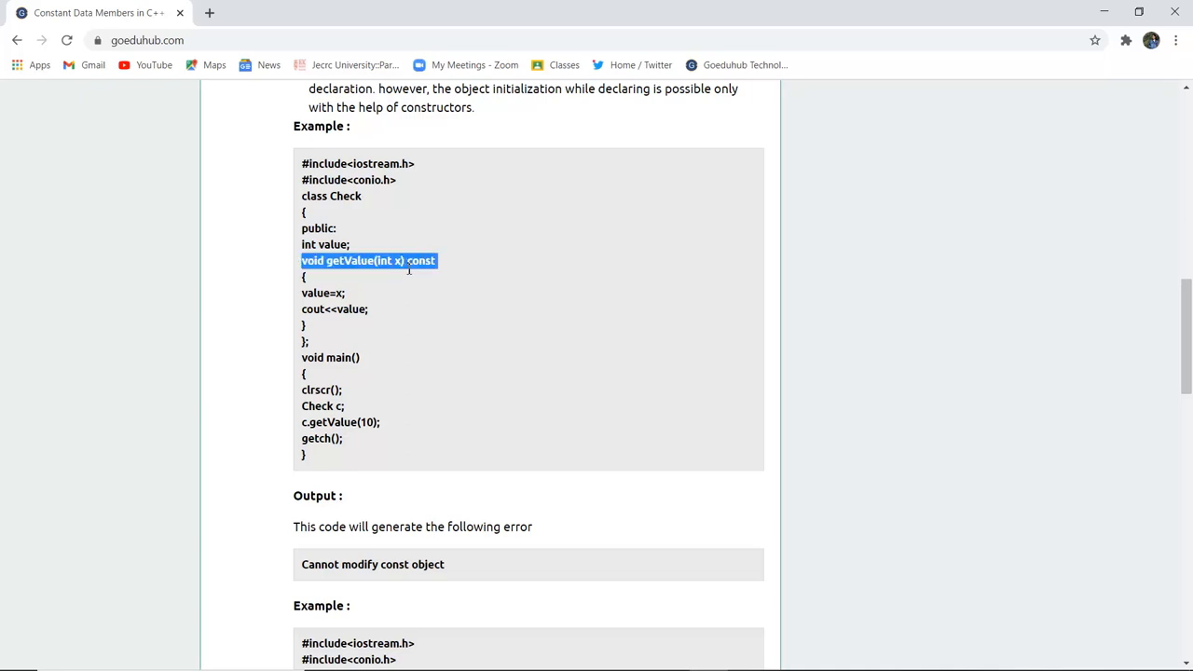
{"action": "mouse_move", "coordinate": [357, 403]}
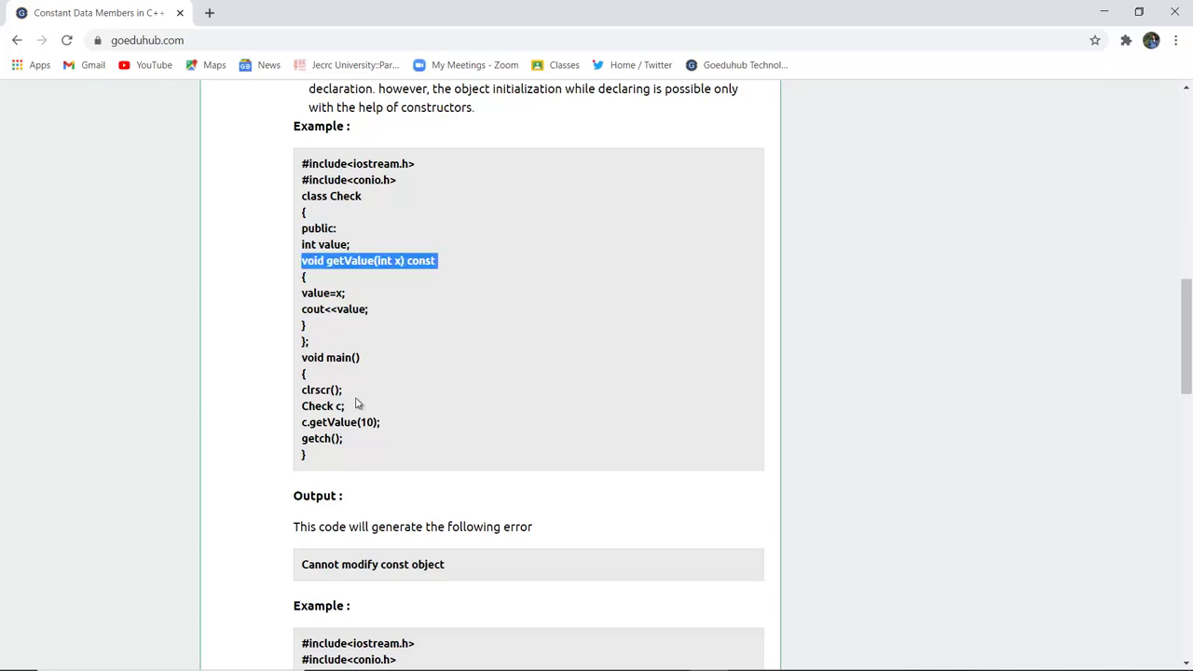
Reach the second example program and highlight the class name Check.
{"action": "scroll", "scroll_direction": "down", "scroll_amount": 3}
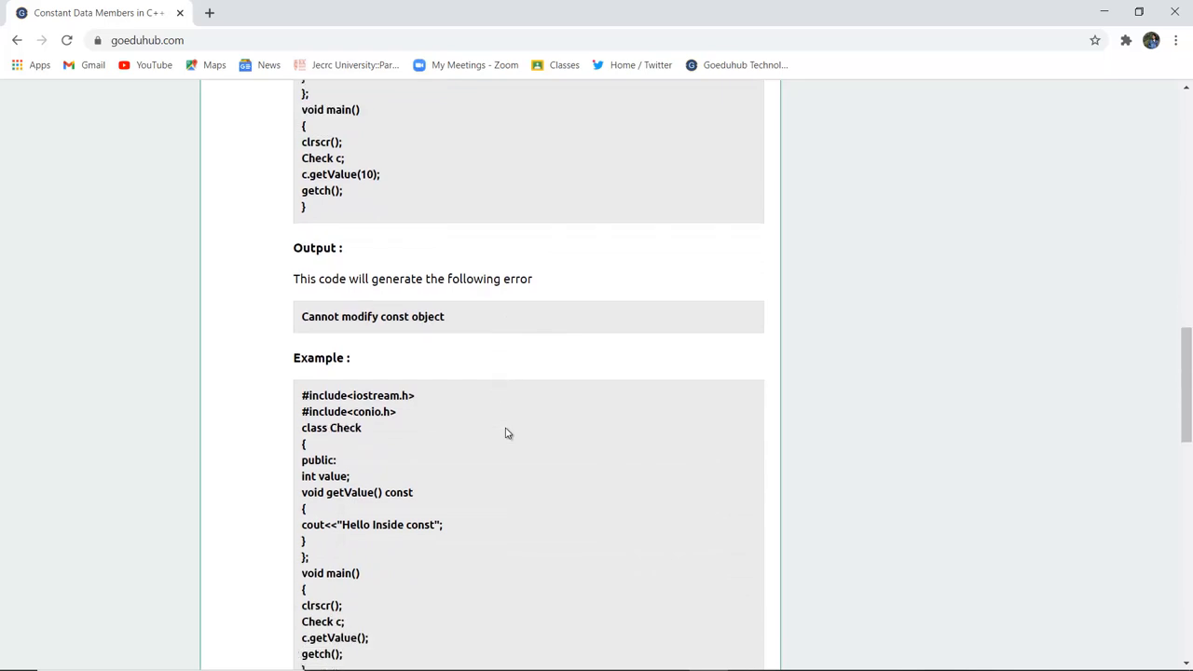
{"action": "scroll", "scroll_direction": "down", "scroll_amount": 3}
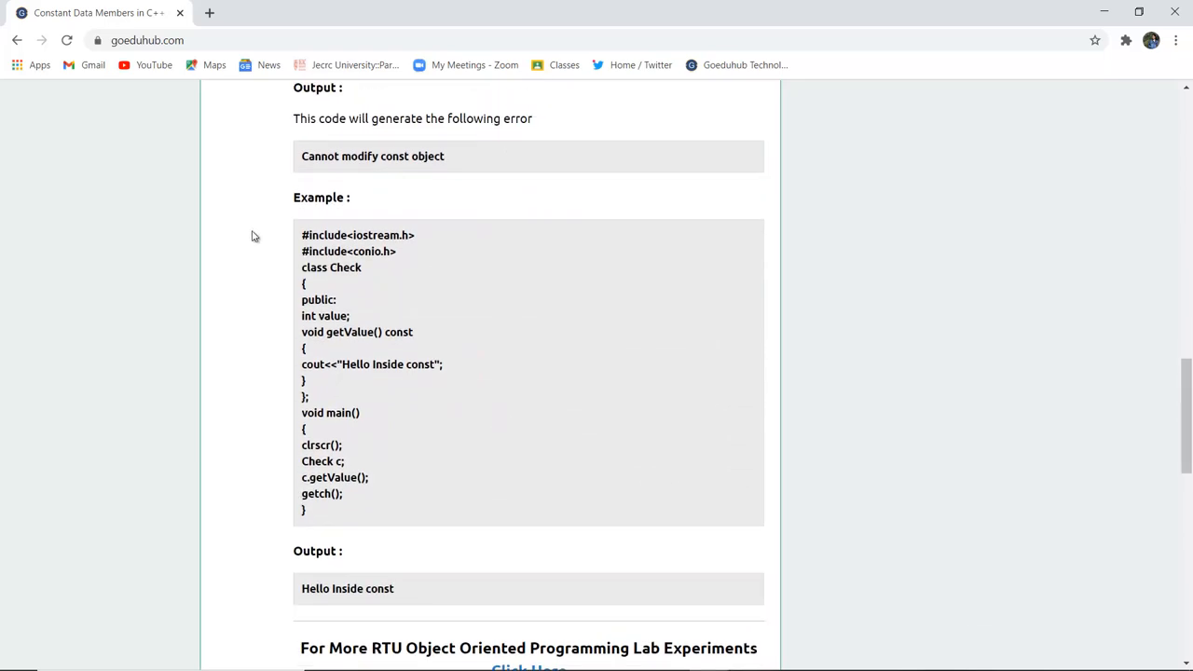
{"action": "double_click", "coordinate": [343, 269]}
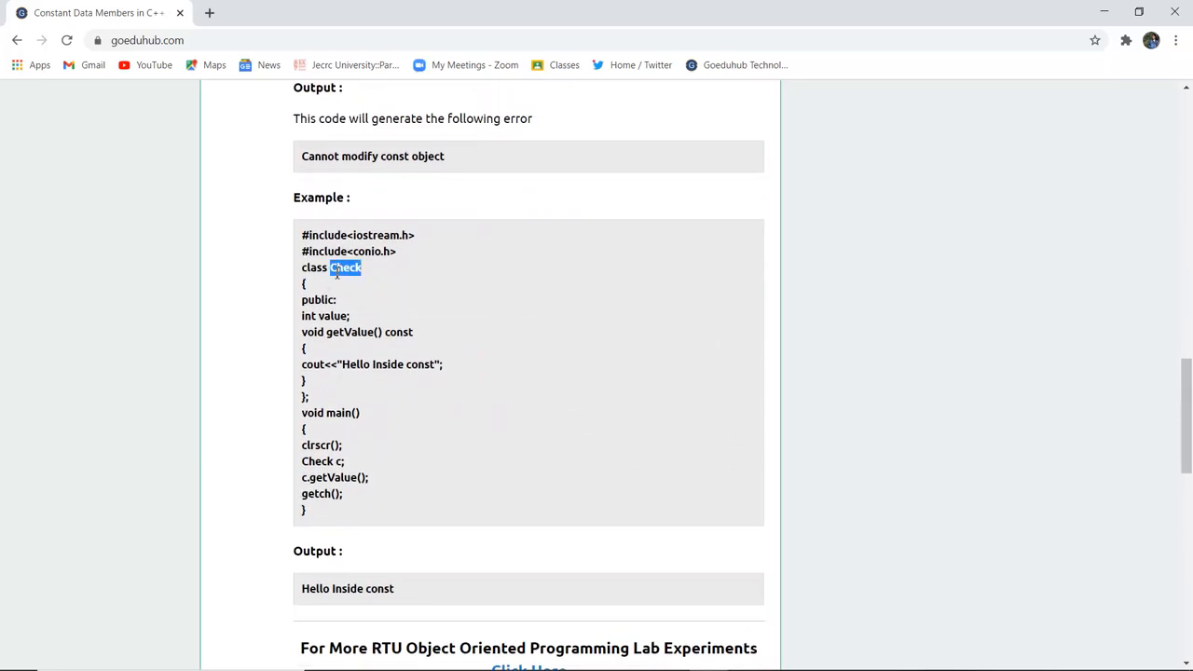
{"action": "mouse_move", "coordinate": [317, 332]}
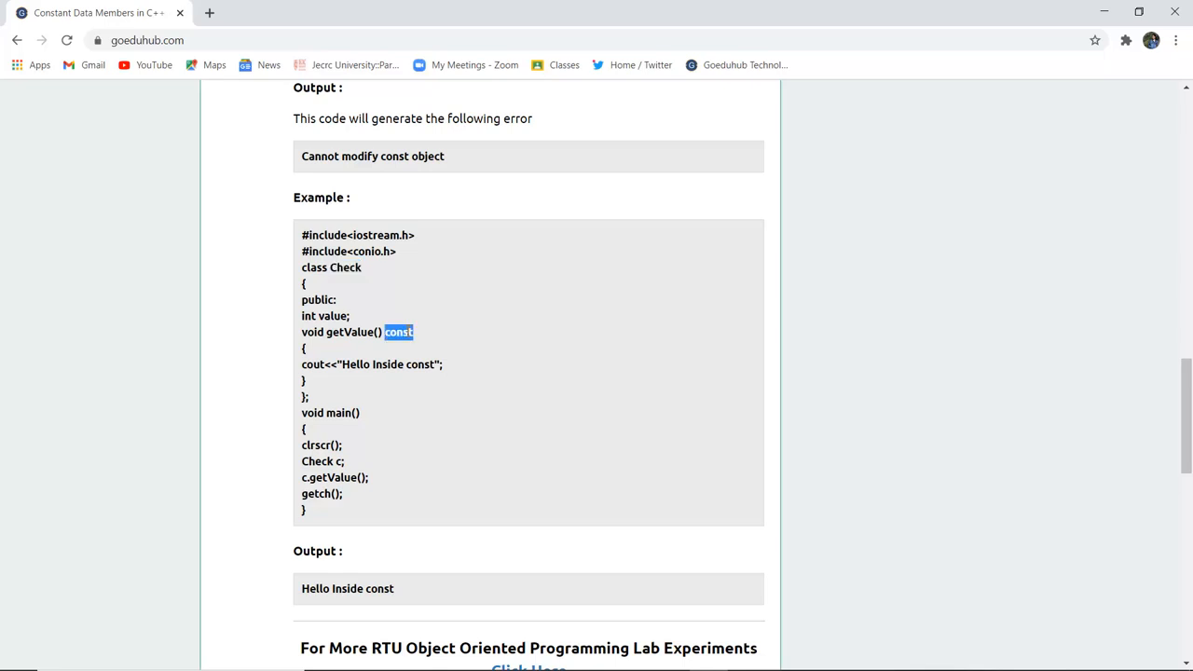
{"action": "mouse_move", "coordinate": [326, 382]}
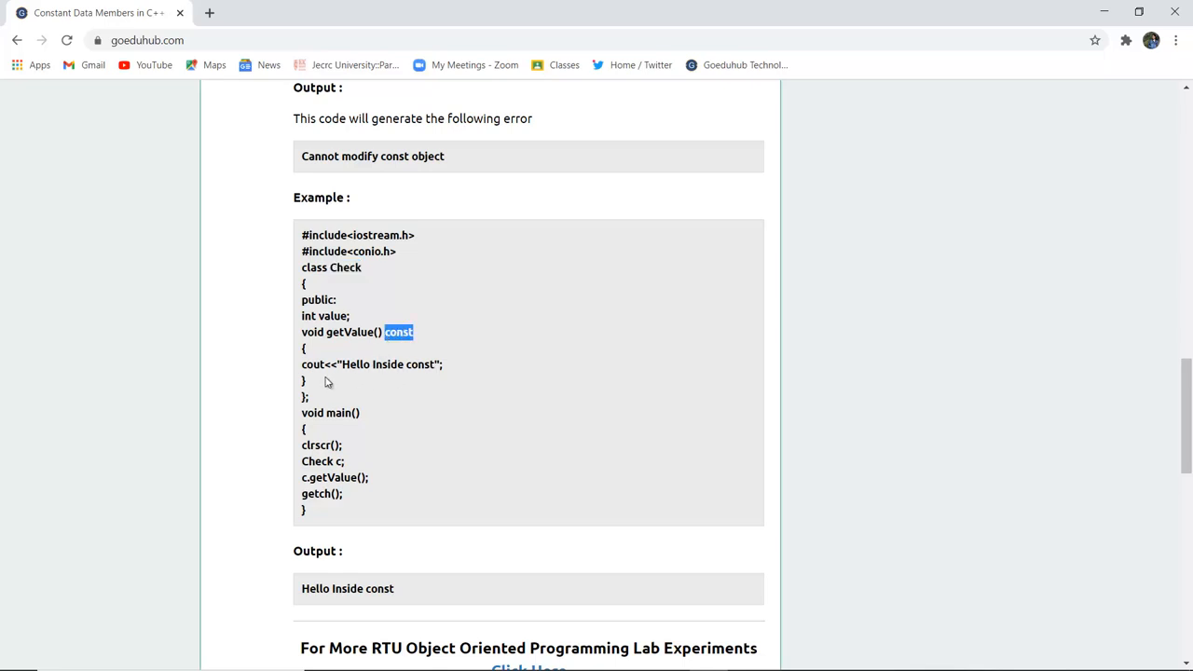
{"action": "mouse_move", "coordinate": [399, 391]}
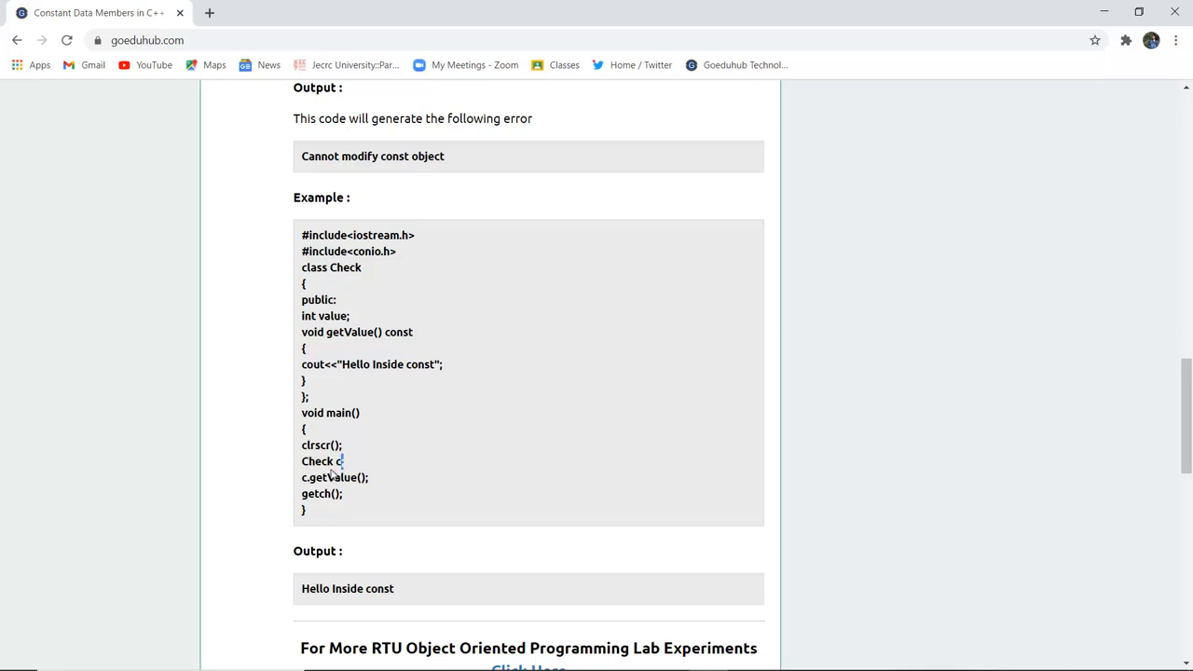
{"action": "mouse_move", "coordinate": [373, 380]}
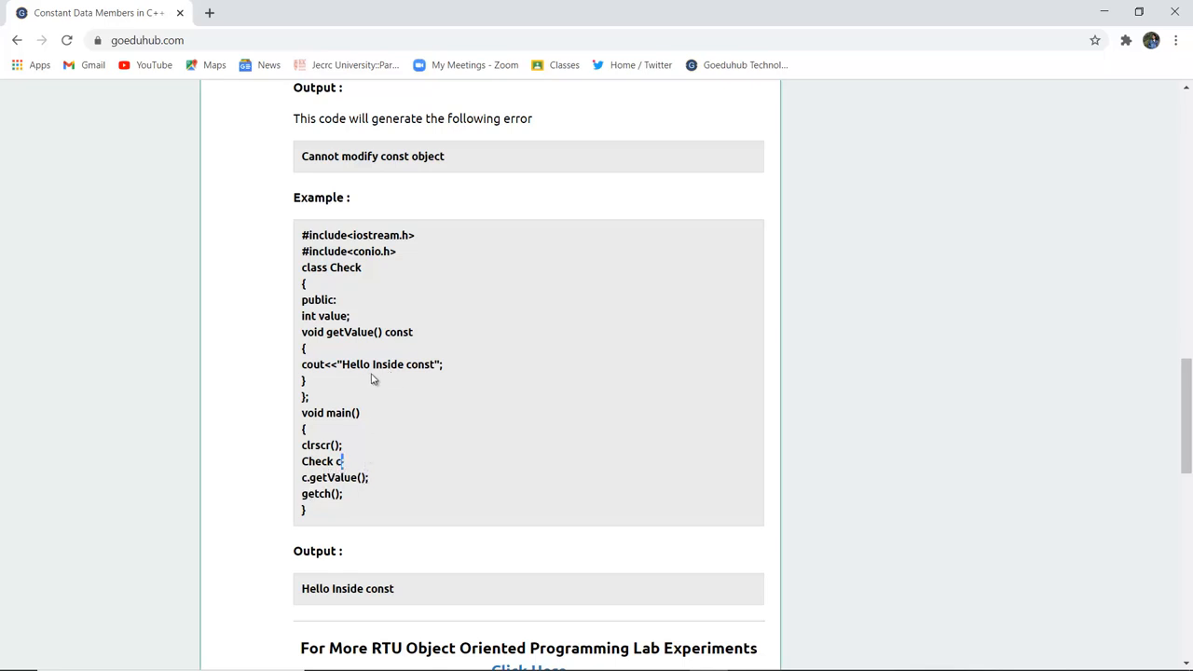
{"action": "mouse_move", "coordinate": [458, 364]}
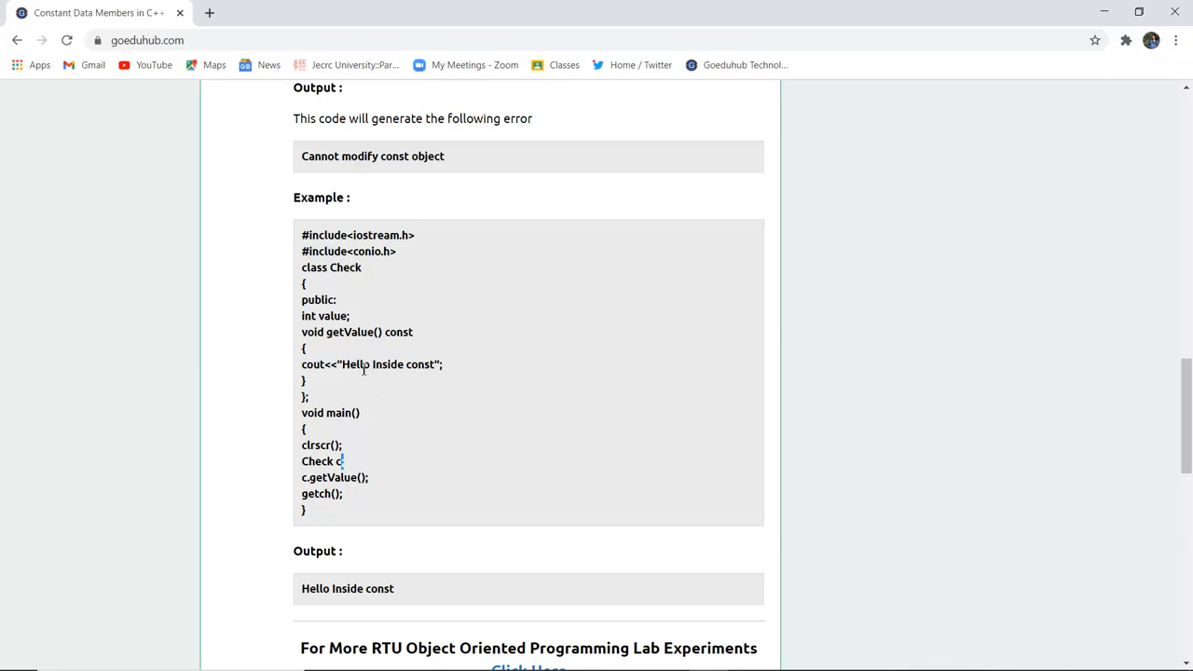
{"action": "mouse_move", "coordinate": [580, 427]}
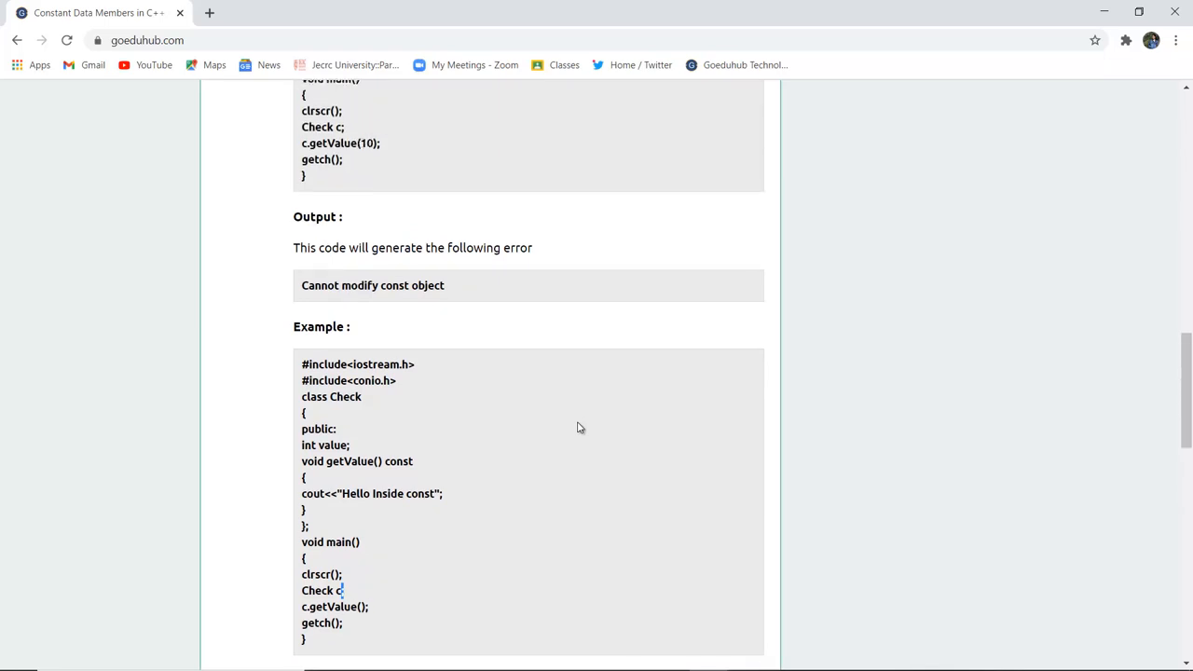
Return to the first example and highlight const on getValue(int x).
{"action": "scroll", "scroll_direction": "up", "scroll_amount": 3}
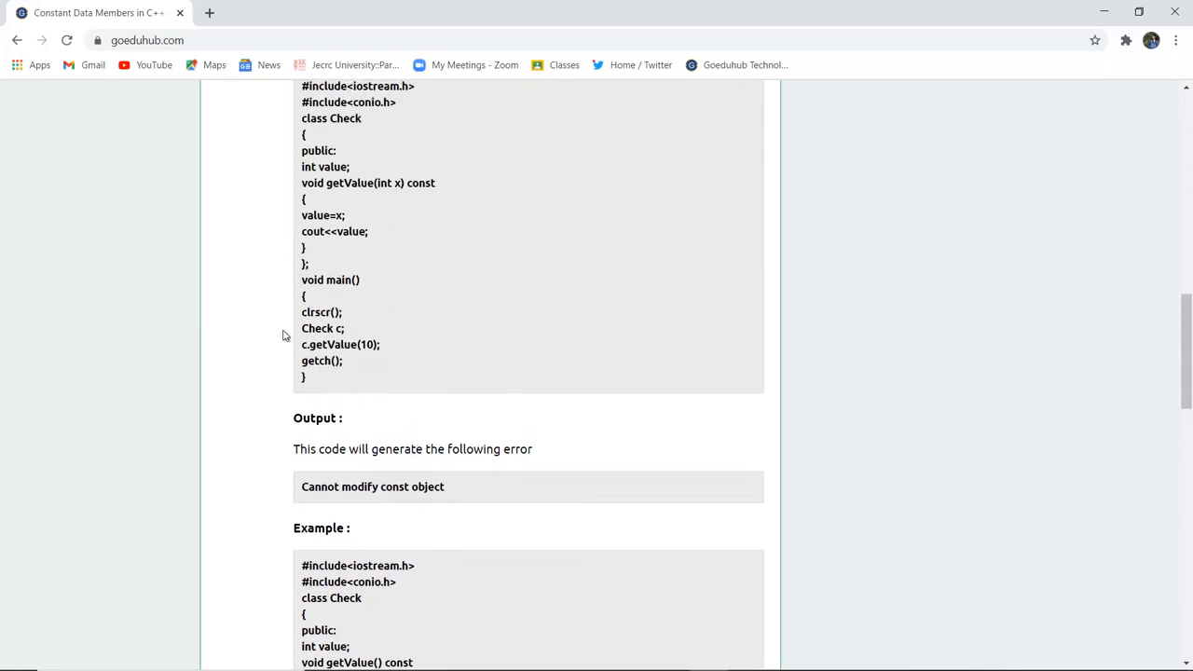
{"action": "mouse_move", "coordinate": [231, 235]}
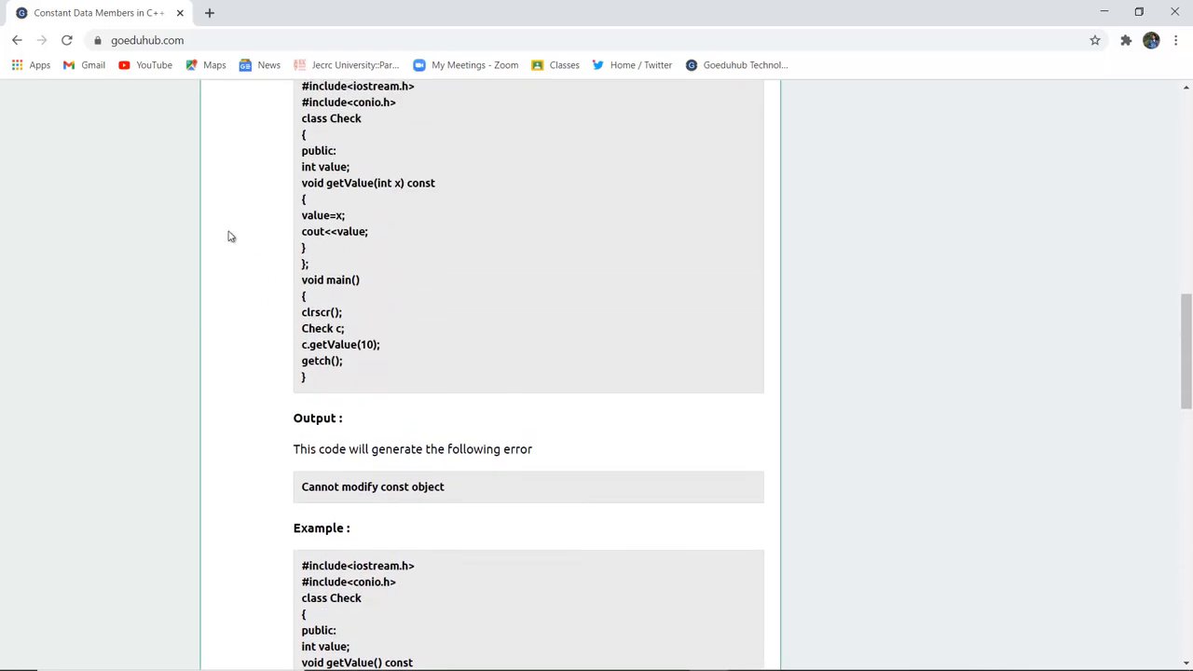
{"action": "mouse_move", "coordinate": [438, 181]}
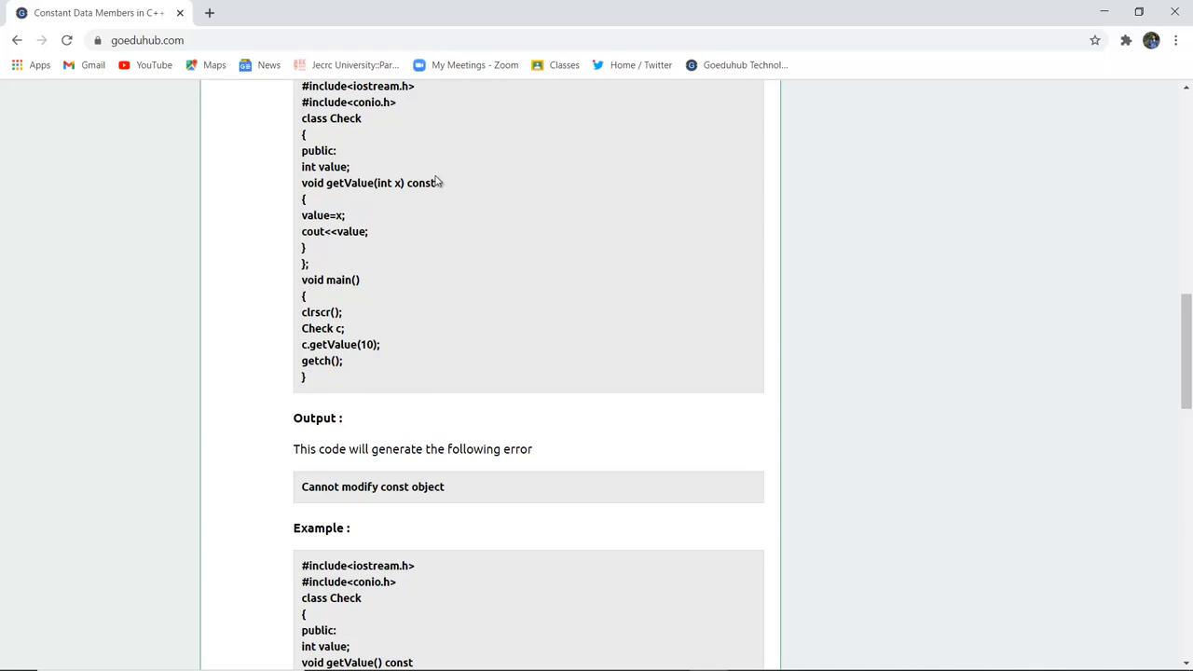
{"action": "double_click", "coordinate": [421, 183]}
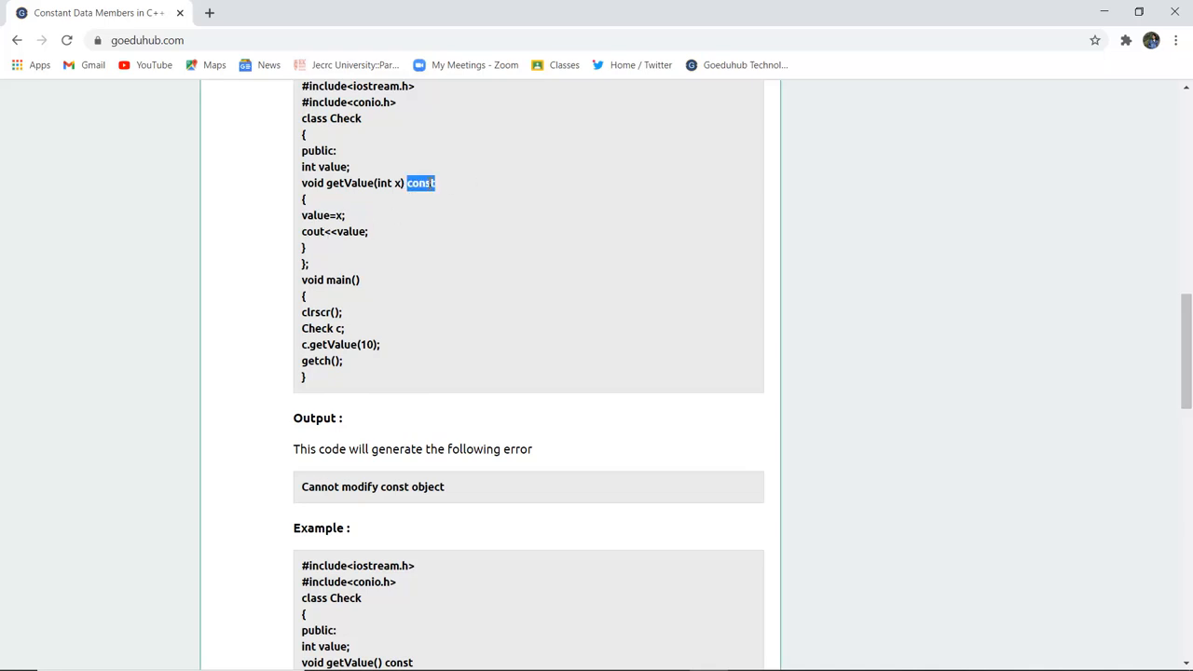
Show P7A.CPP in Turbo C++ and point at const after getValue().
{"action": "scroll", "scroll_direction": "down", "scroll_amount": 3}
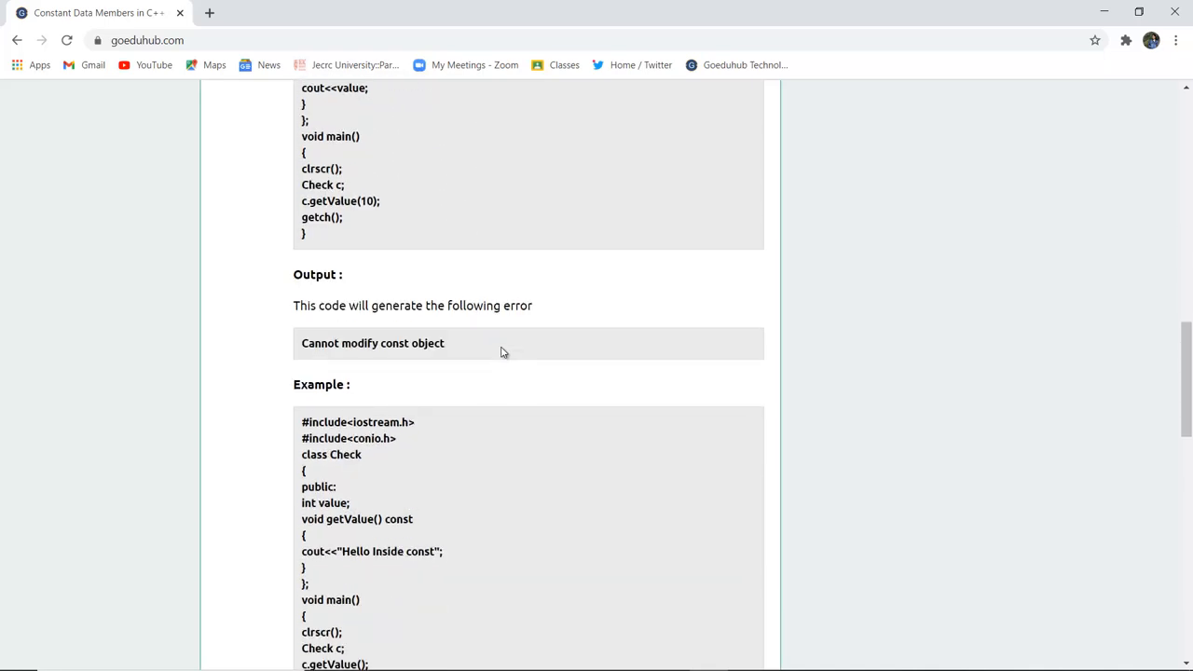
{"action": "scroll", "scroll_direction": "down", "scroll_amount": 3}
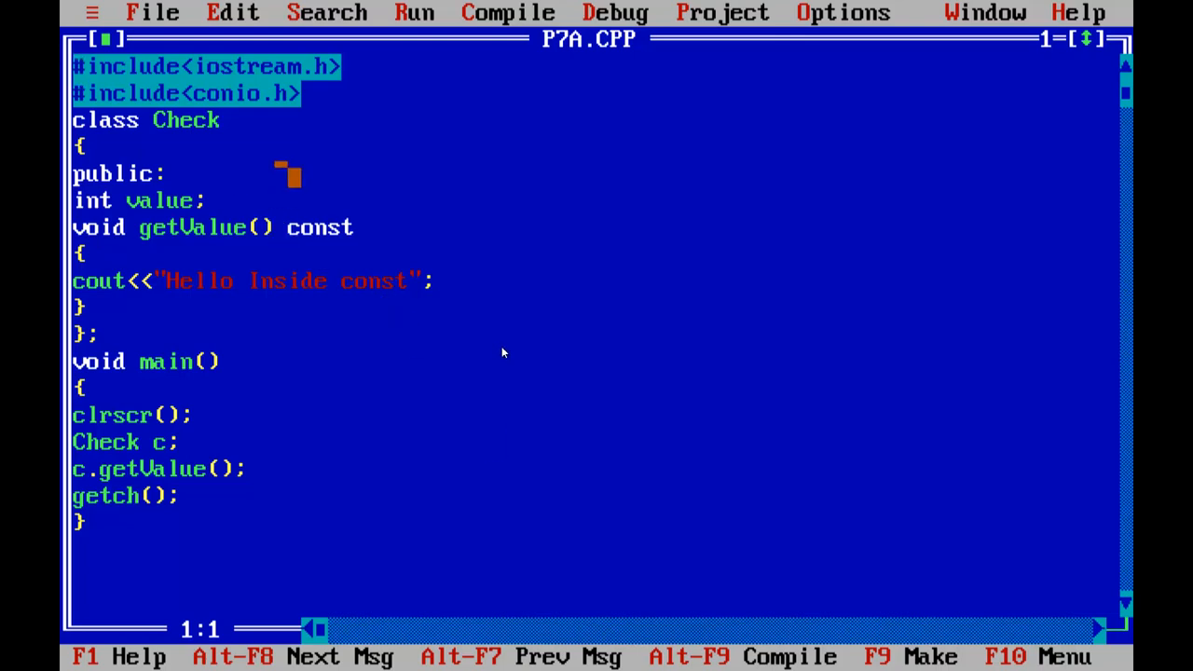
{"action": "left_click", "coordinate": [321, 228]}
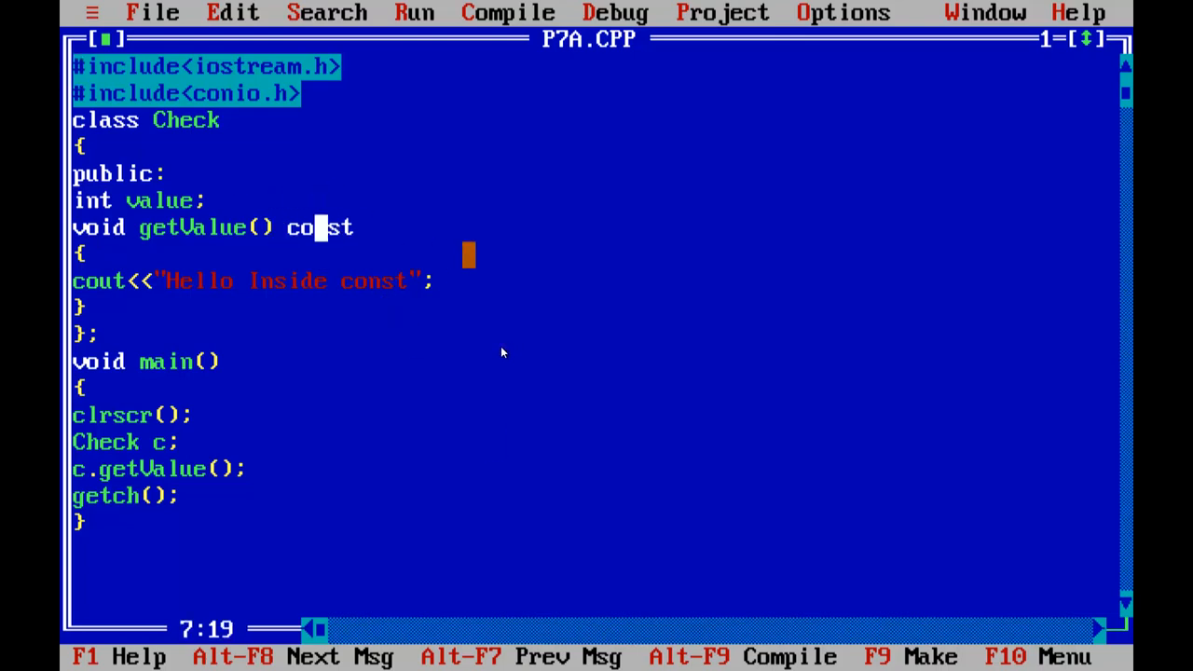